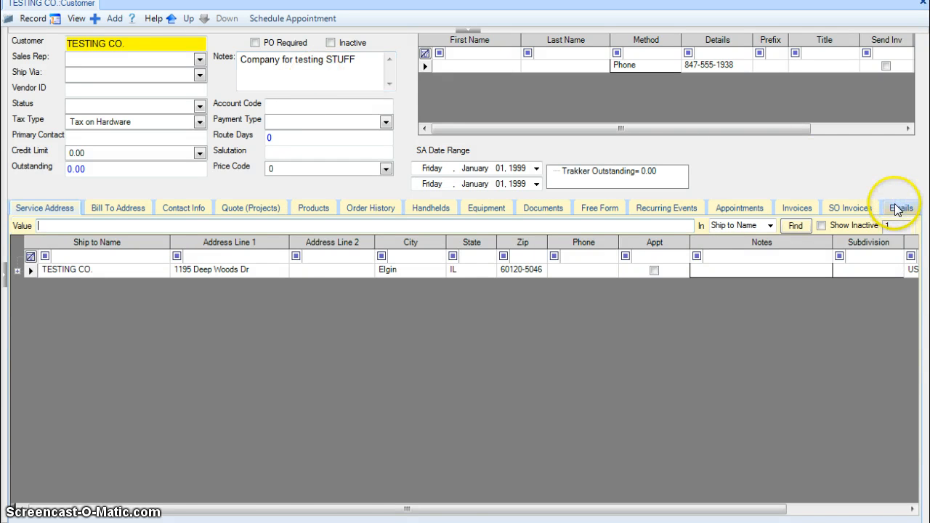
# Show the TESTING CO. customer's email history and start a new email
pyautogui.click(898, 207)
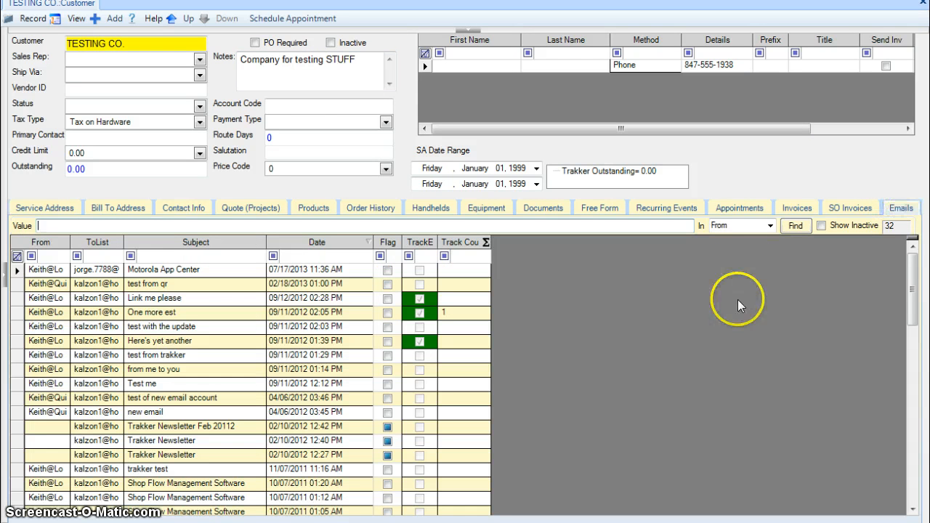
pyautogui.moveTo(210, 94)
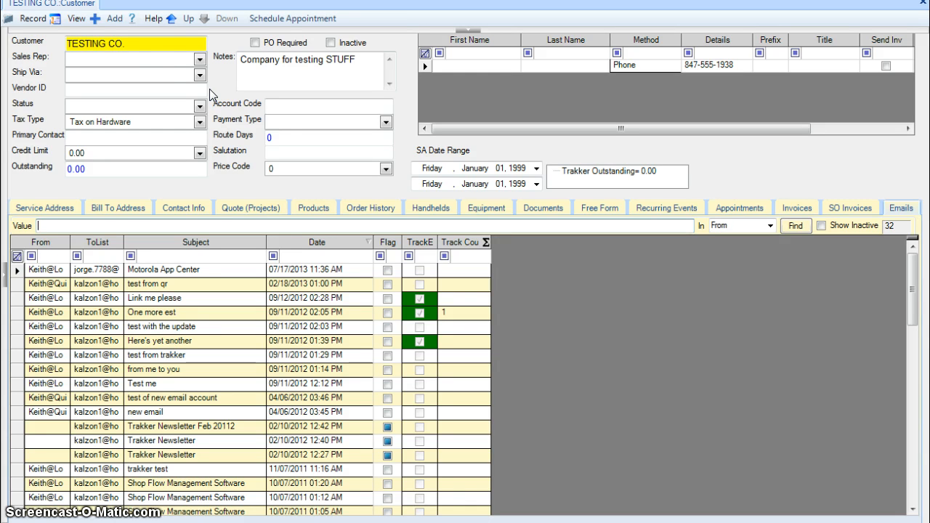
pyautogui.click(114, 18)
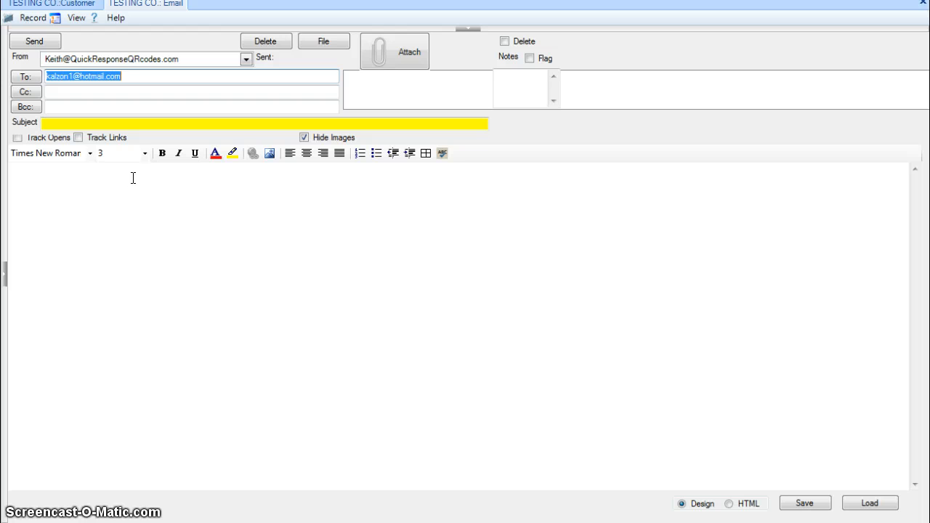
# Write 'Thank you for supporting our efforts to go Digital. Please include the Invoice # with your payment.'
pyautogui.click(245, 305)
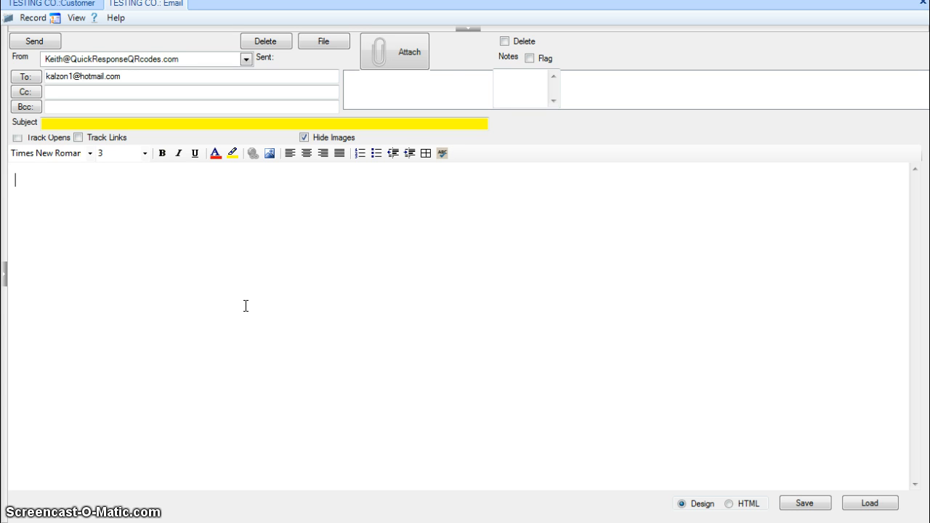
pyautogui.write('Thank you for sup')
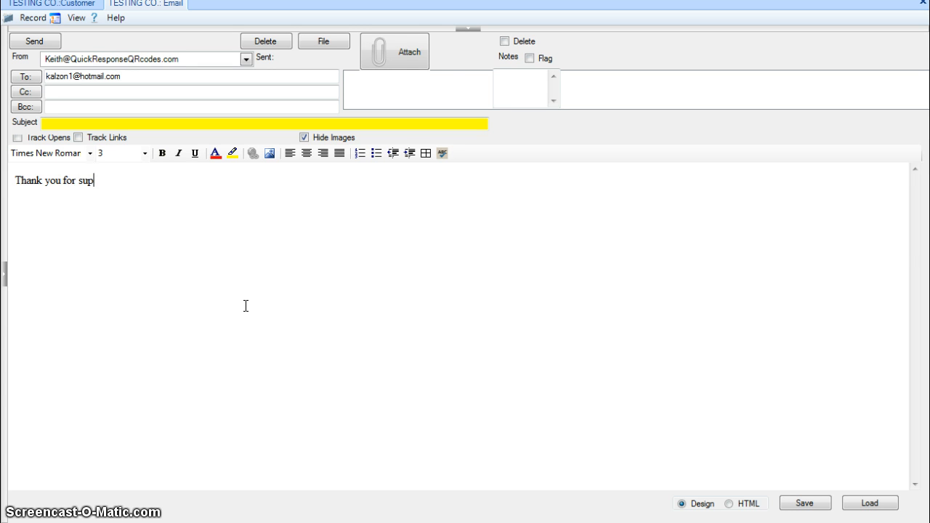
pyautogui.write('porting our')
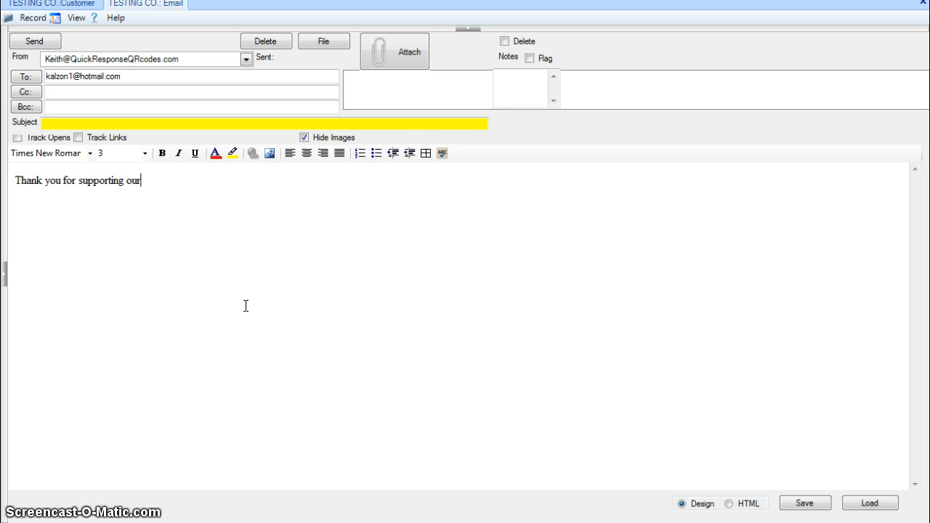
pyautogui.write('efforts to go')
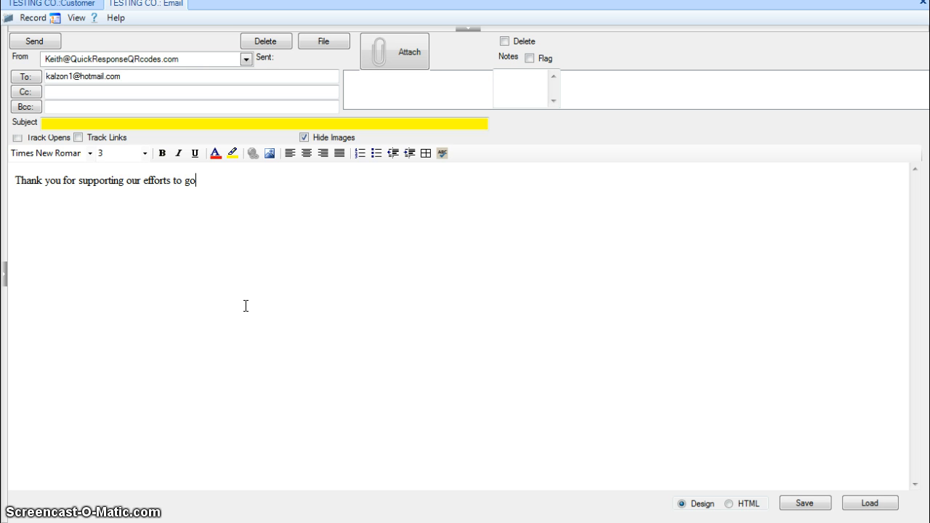
pyautogui.write('Digital')
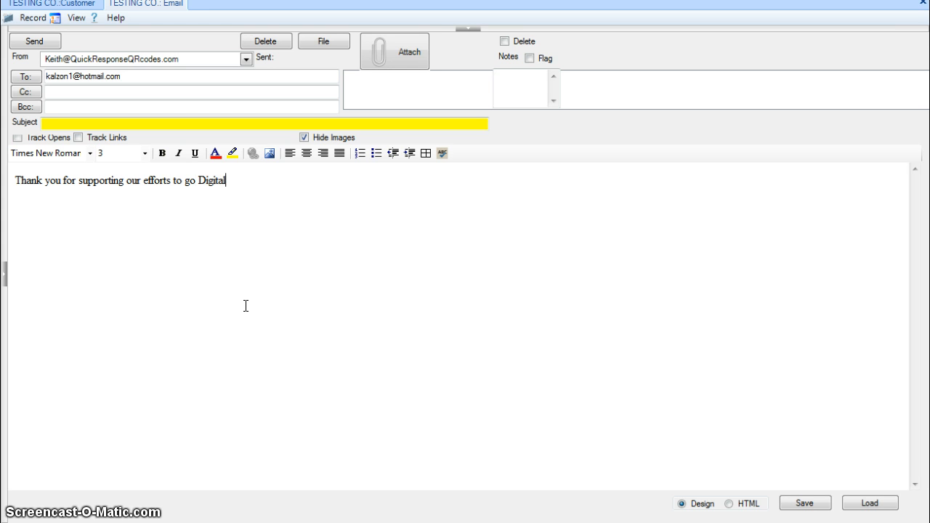
pyautogui.write('.  Please')
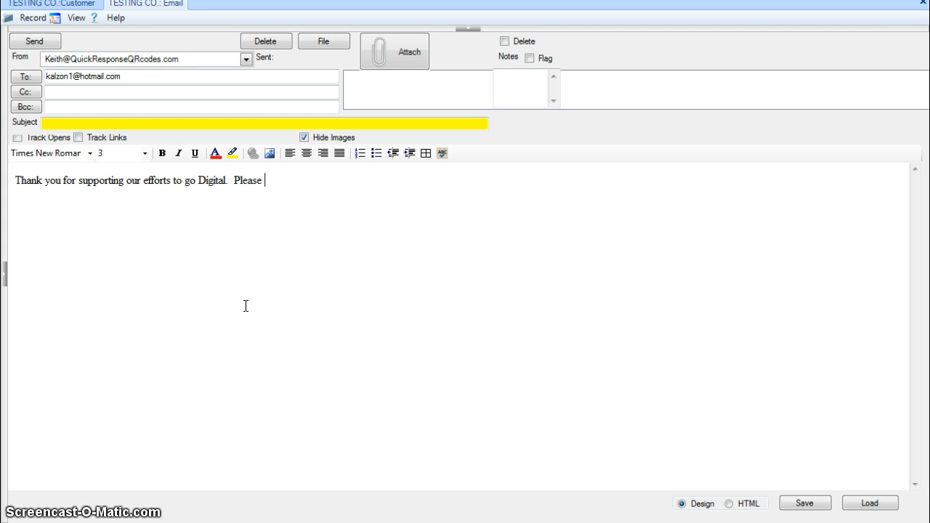
pyautogui.write('include your INv')
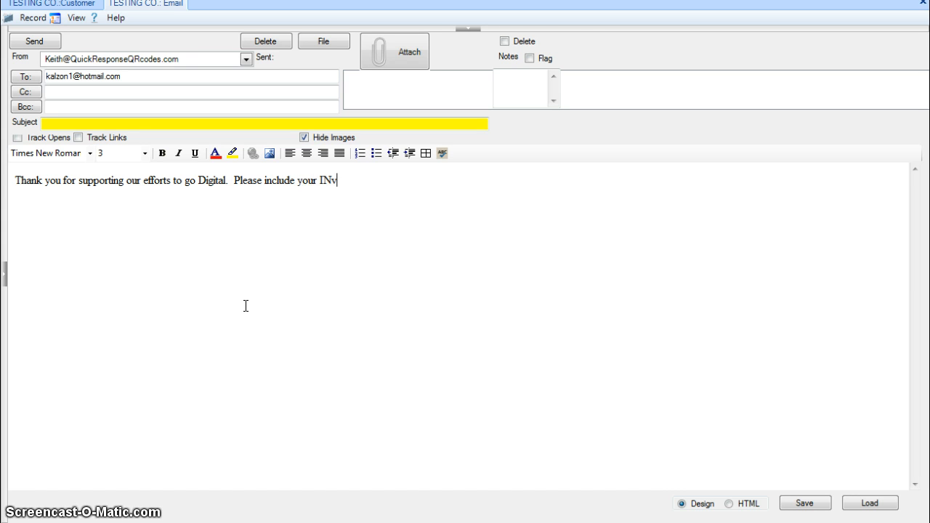
pyautogui.press('Backspace')
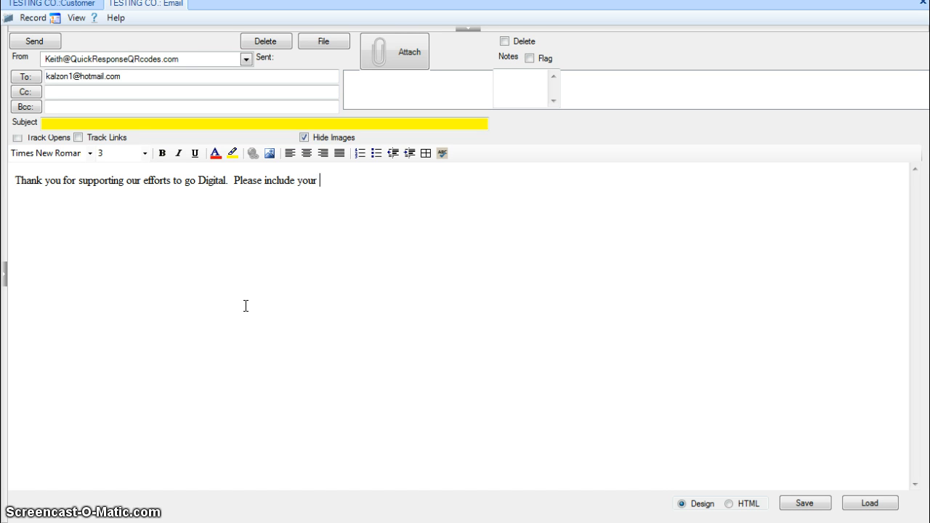
pyautogui.write('the I')
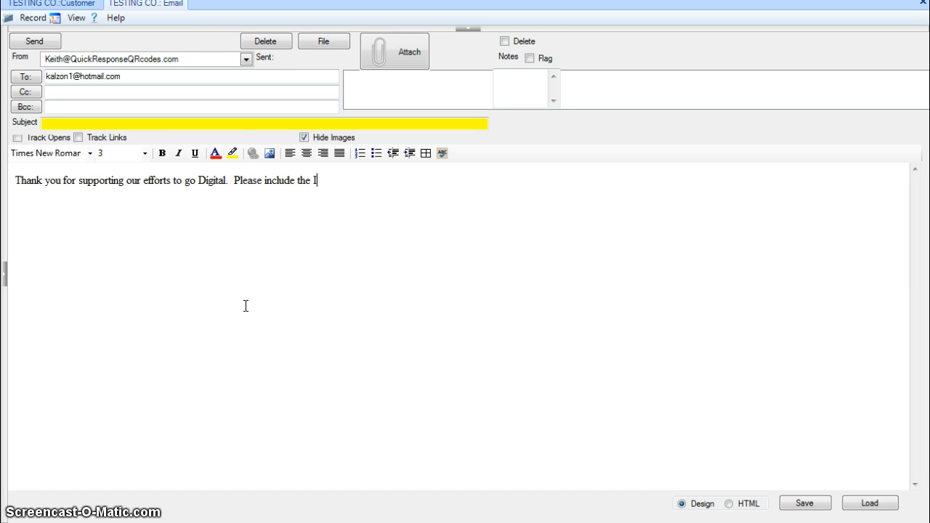
pyautogui.write('nvoice')
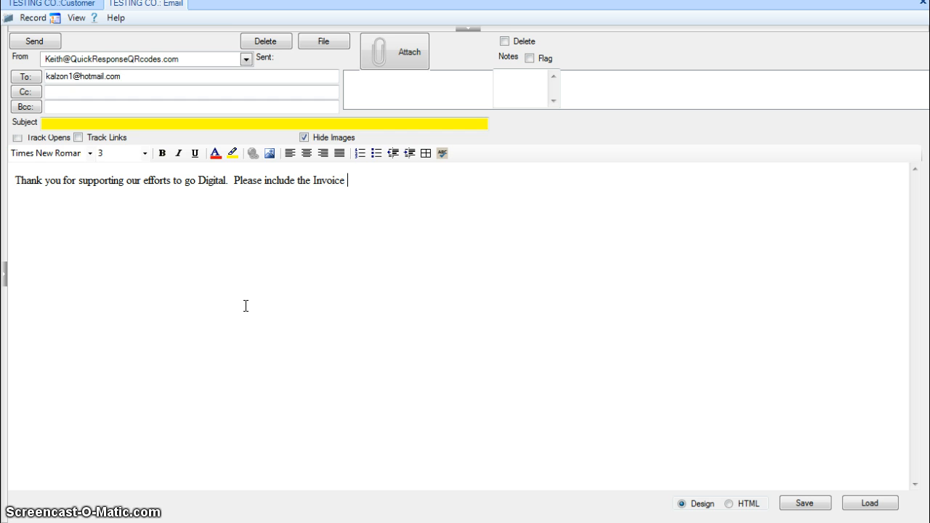
pyautogui.write('# with your pay')
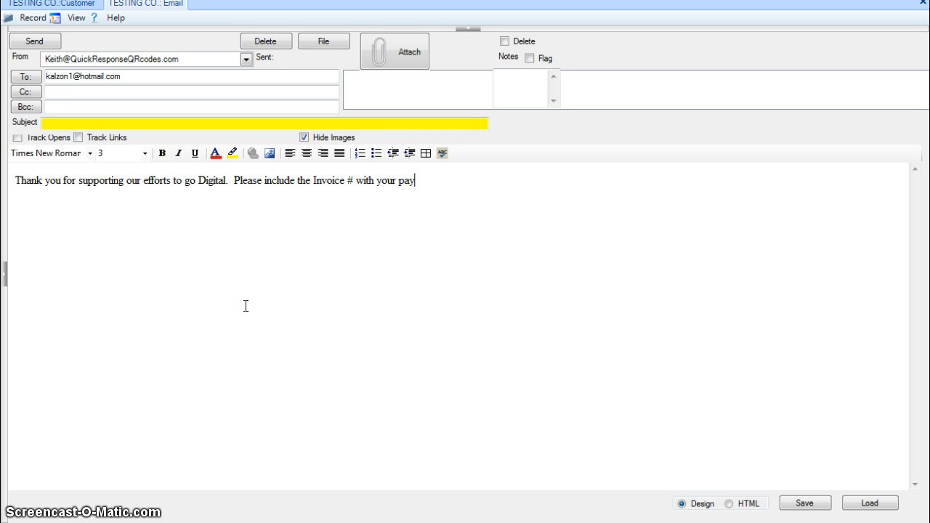
pyautogui.write('ment.')
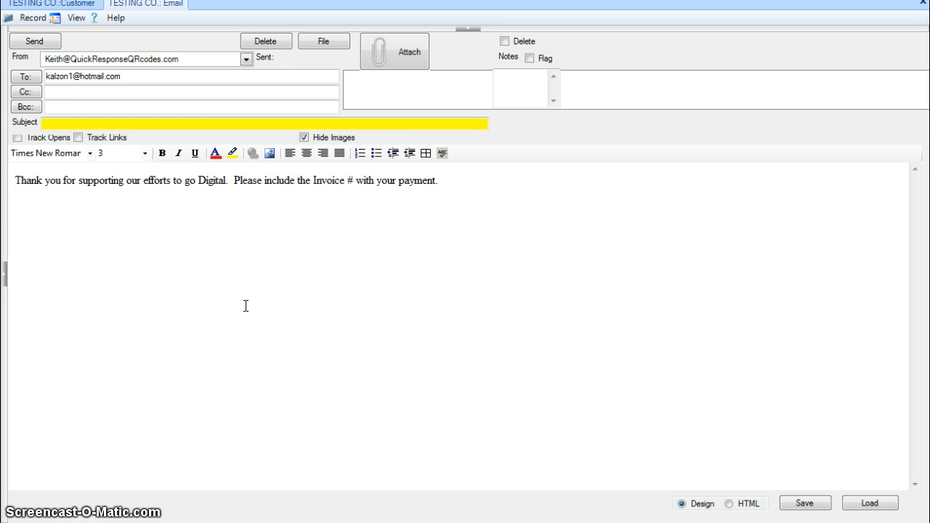
pyautogui.write('Cornerton')
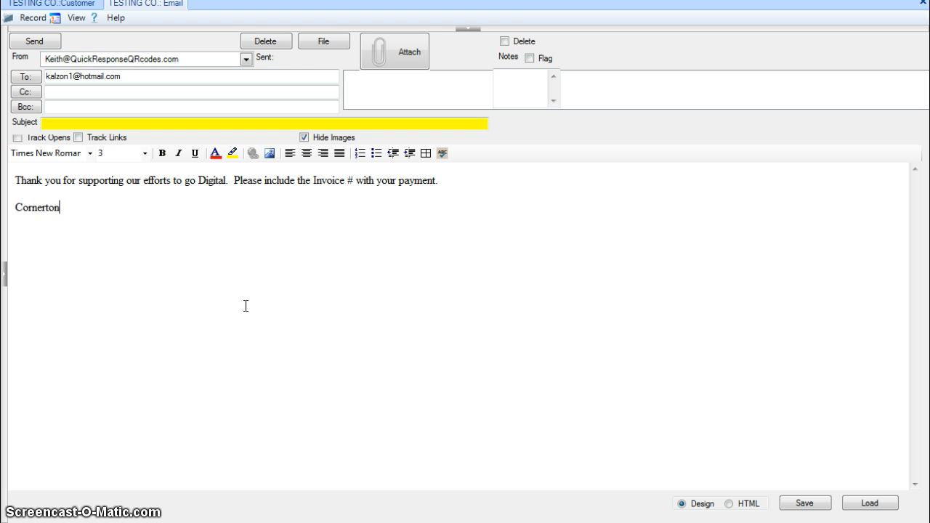
pyautogui.write('stone')
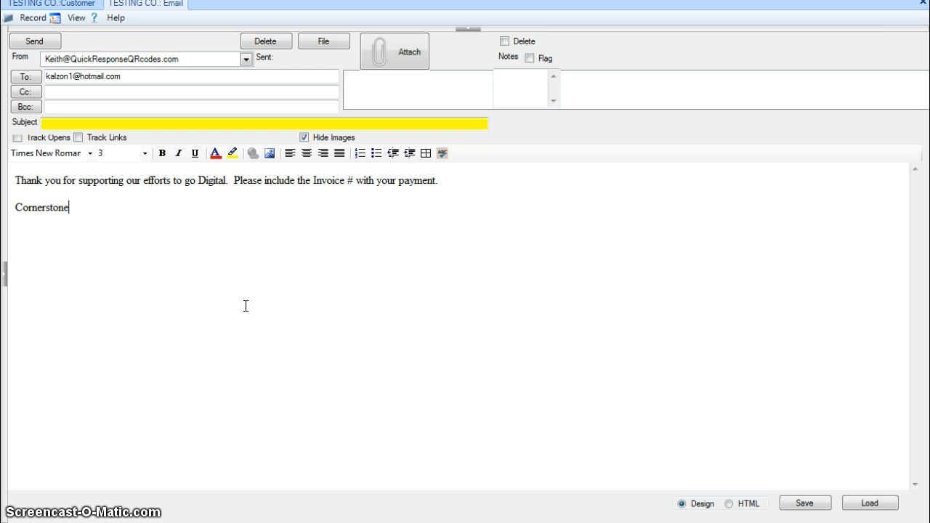
pyautogui.write('Technologies')
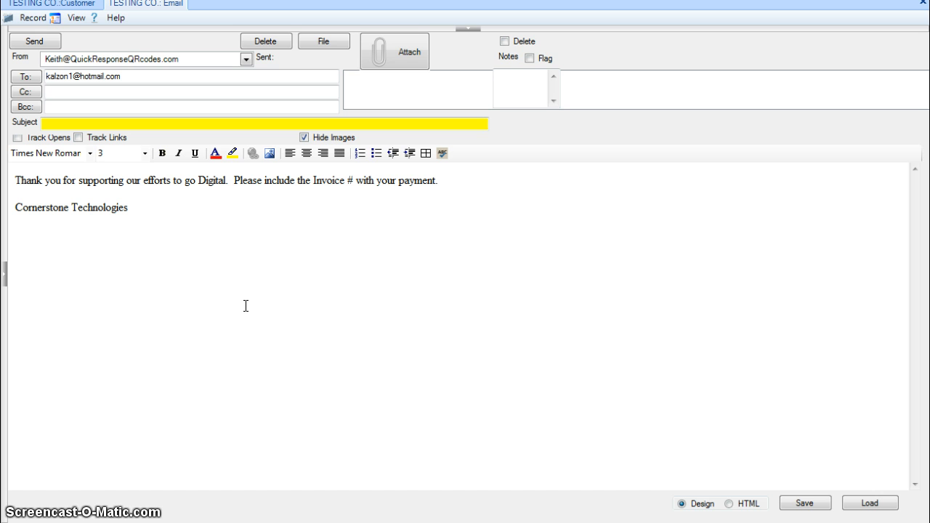
pyautogui.write(', Inc.')
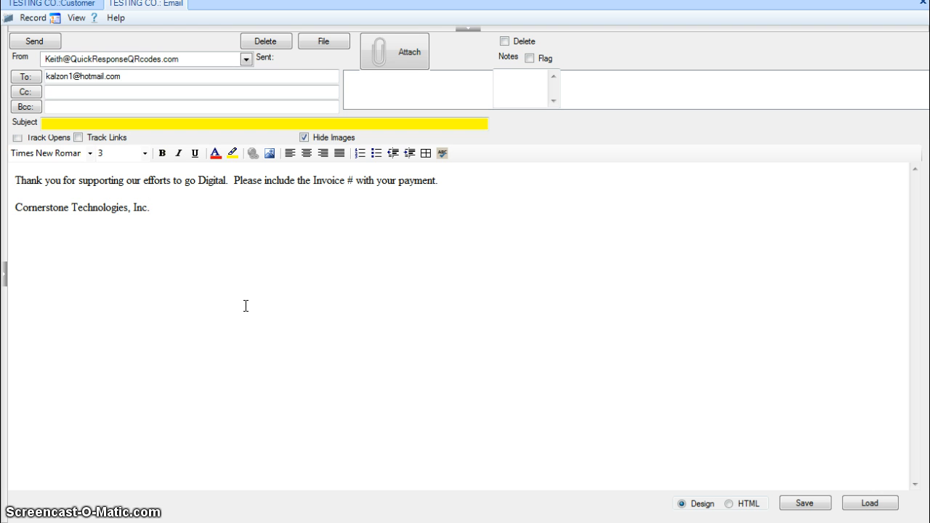
pyautogui.write('w')
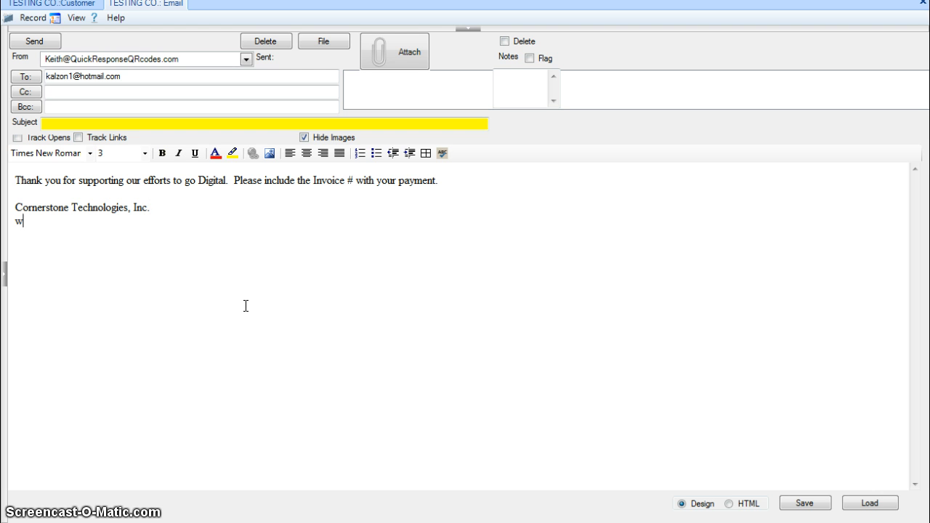
pyautogui.write('ww.Cornerst')
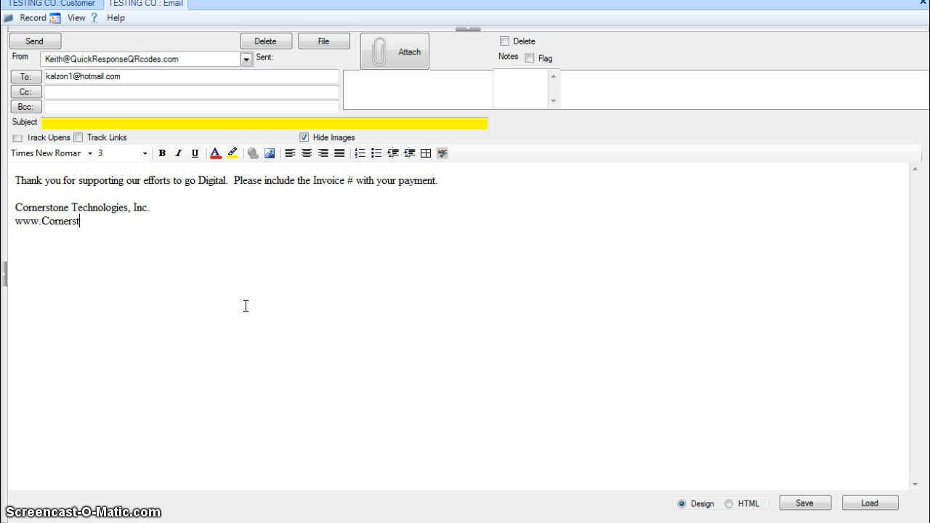
pyautogui.write('oneT.com')
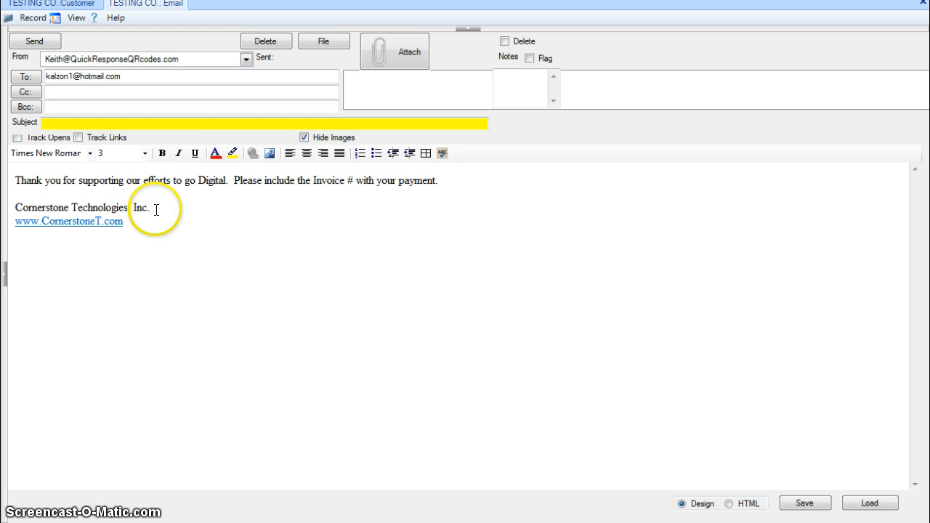
pyautogui.moveTo(48, 180)
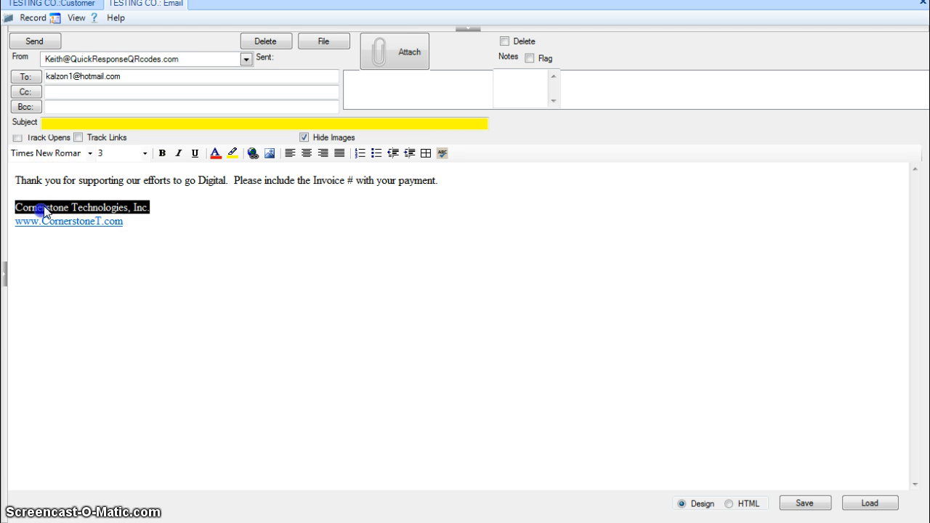
# Put the company name line in Arial and enlarge the font of 'Digital'
pyautogui.click(85, 153)
pyautogui.write('a')
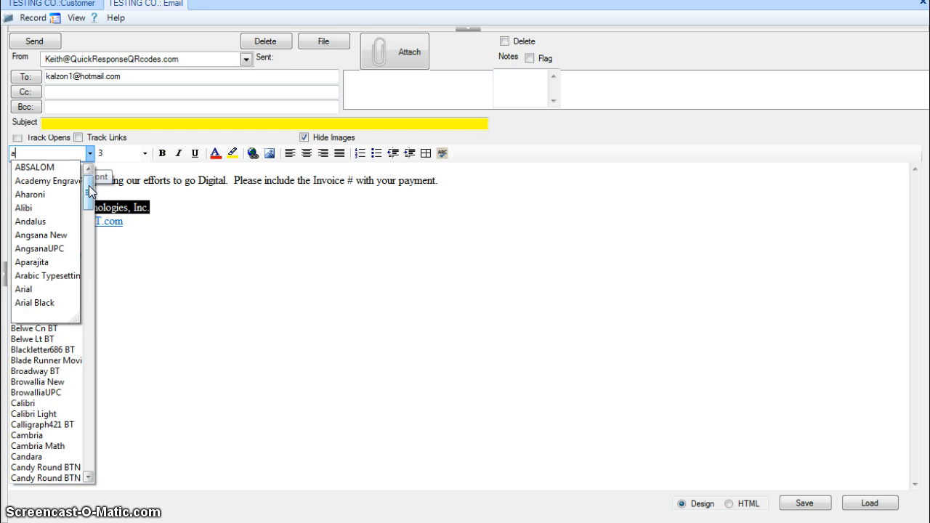
pyautogui.click(40, 289)
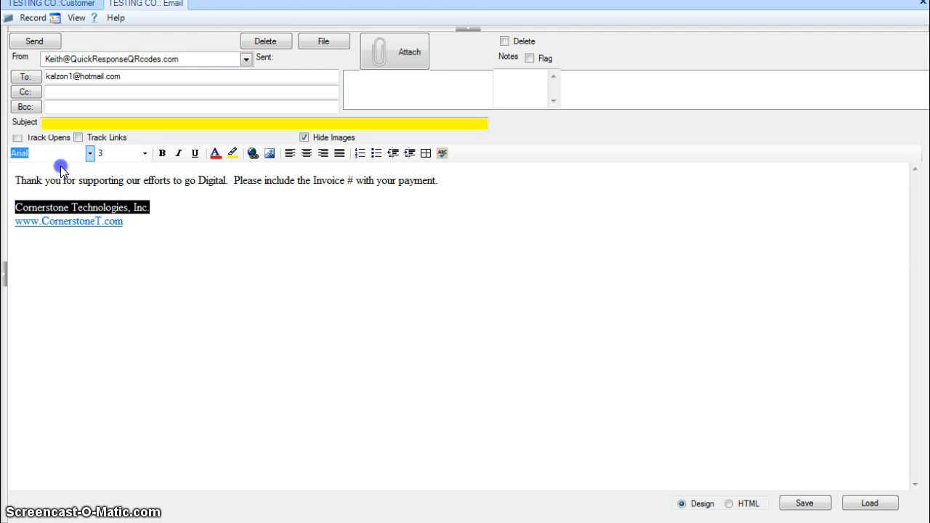
pyautogui.click(89, 153)
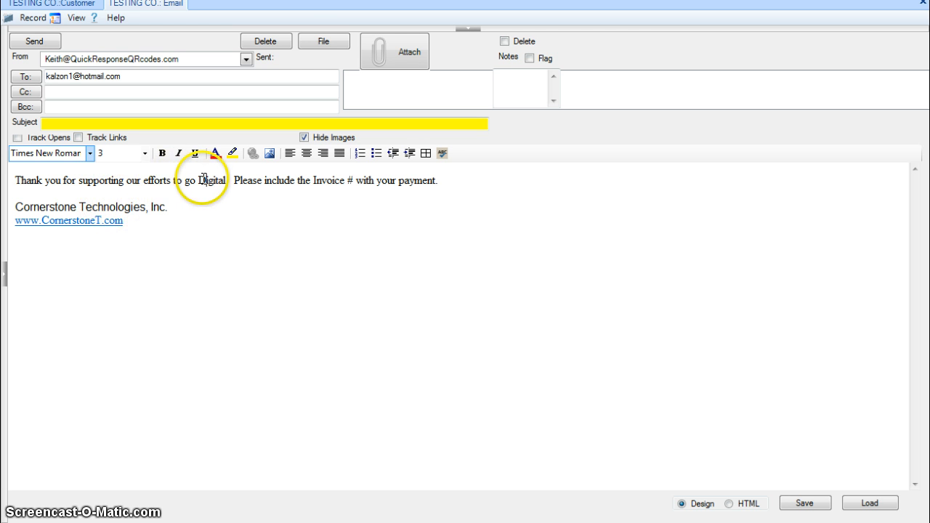
pyautogui.doubleClick(211, 182)
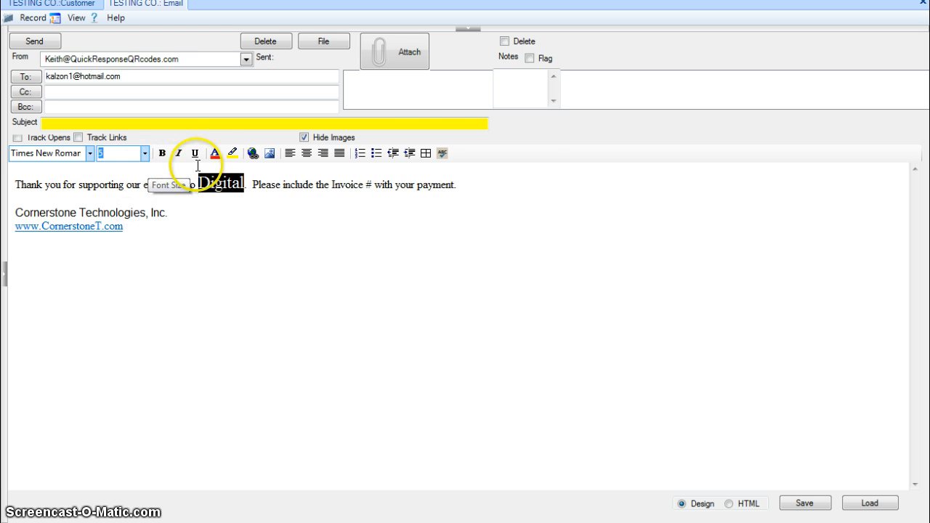
pyautogui.click(215, 154)
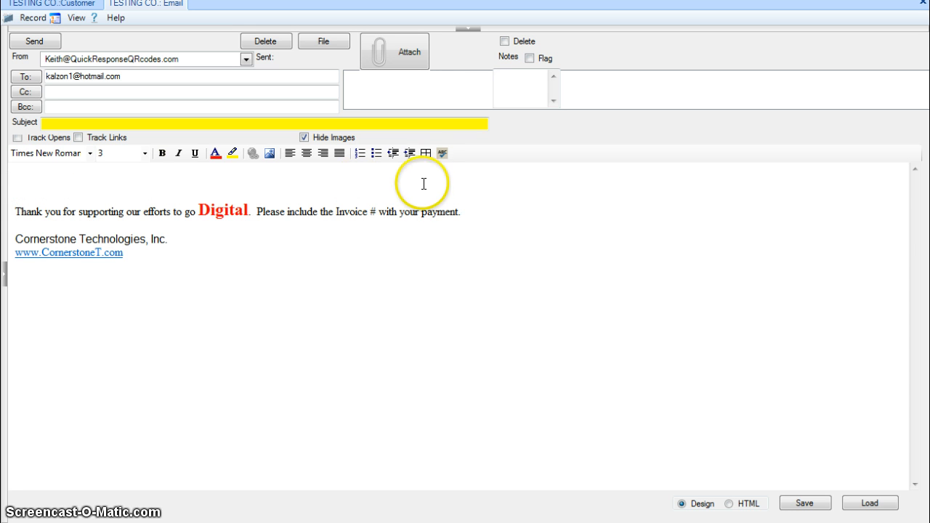
# Add a table above the message and give it a dark green background
pyautogui.click(425, 153)
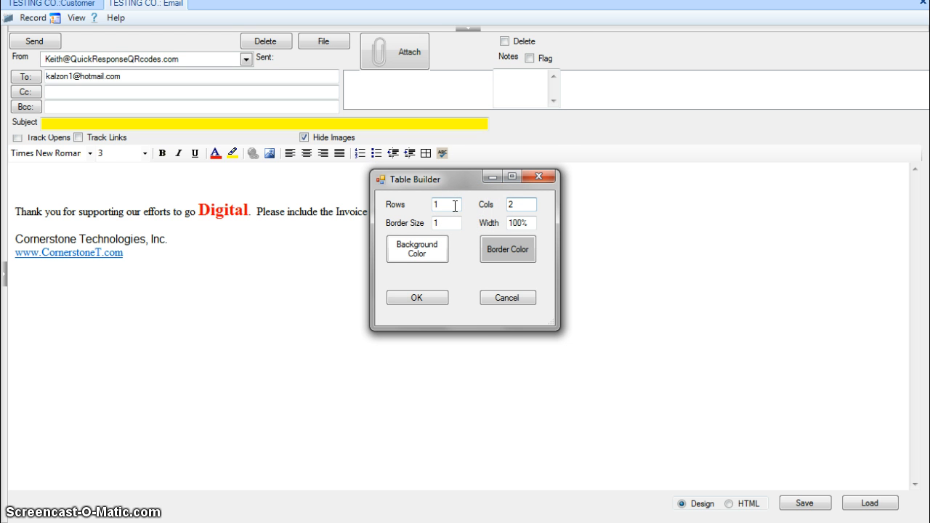
pyautogui.click(507, 249)
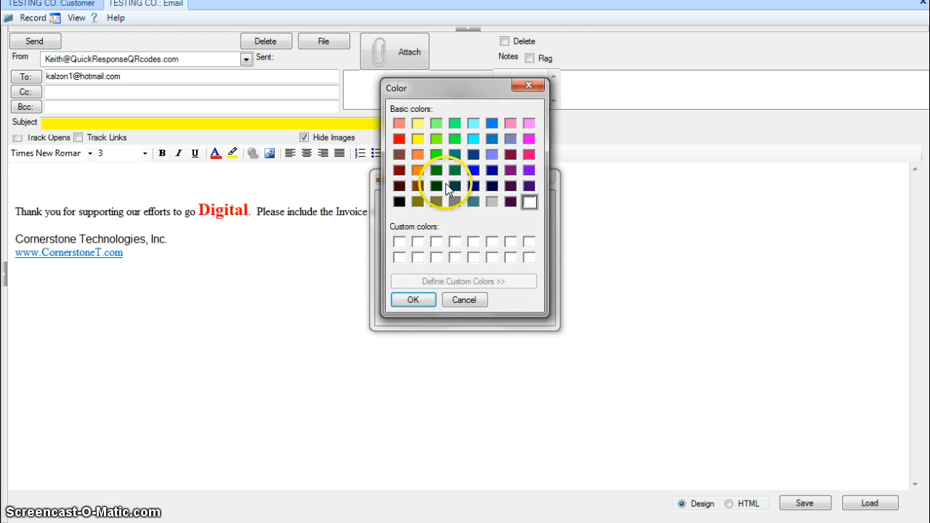
pyautogui.click(412, 300)
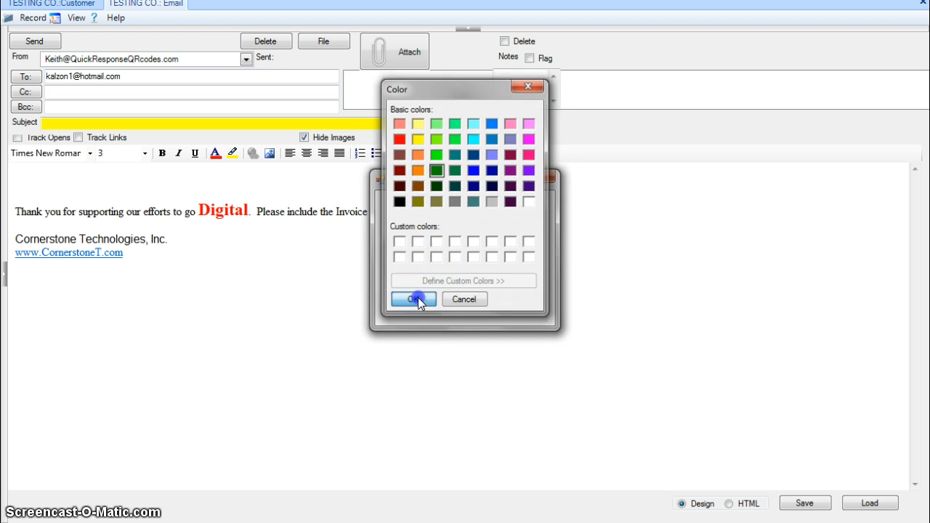
pyautogui.click(411, 299)
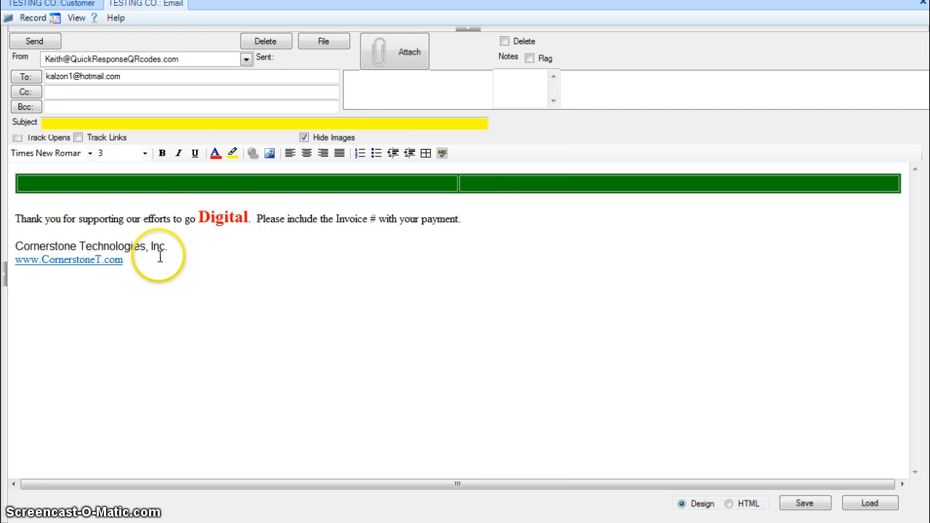
# Cut the thank-you message and signature and paste them into the green table
pyautogui.rightClick(26, 218)
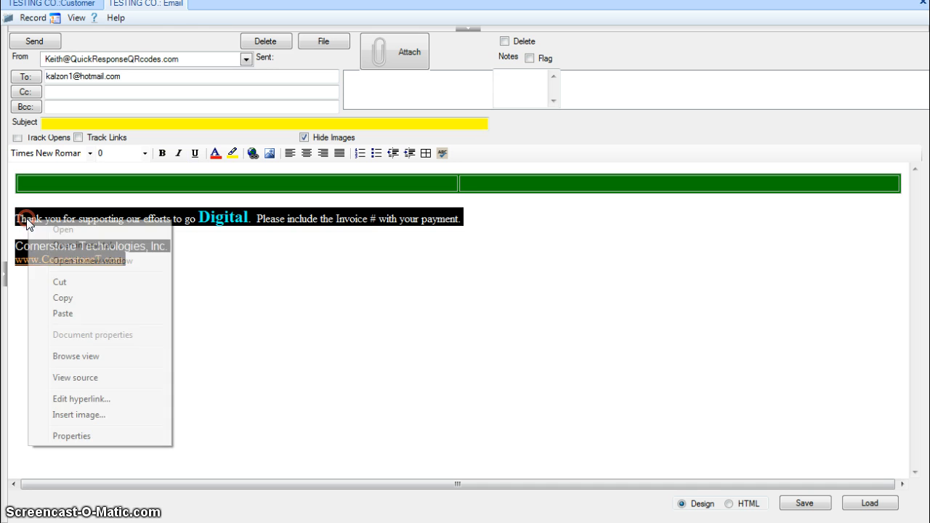
pyautogui.click(59, 281)
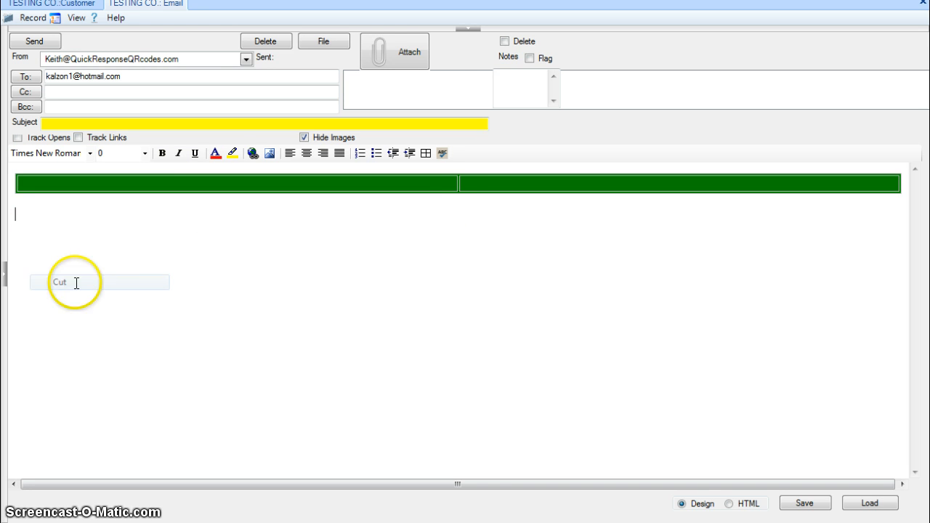
pyautogui.rightClick(556, 283)
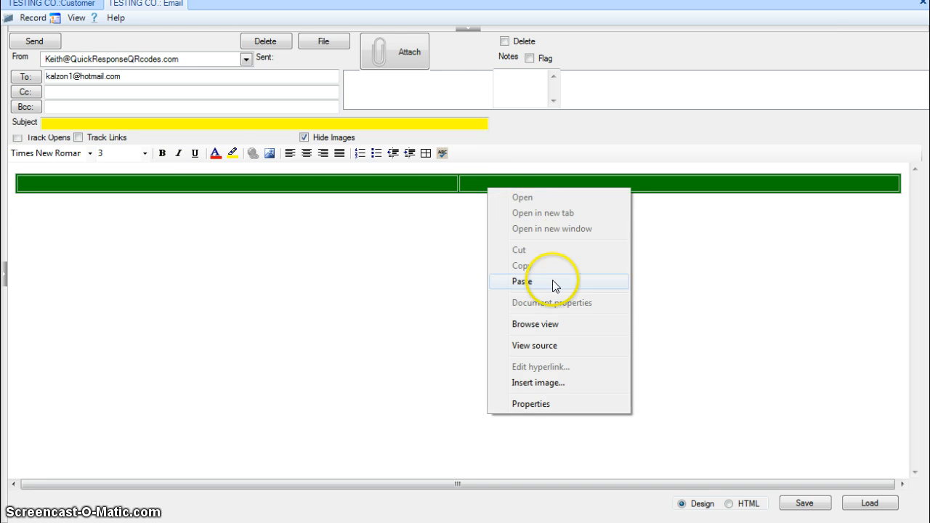
pyautogui.click(521, 281)
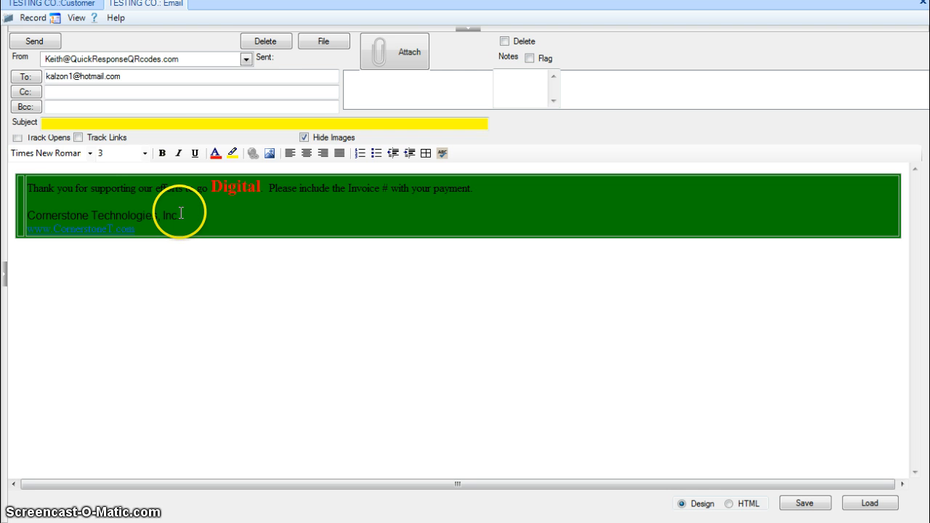
pyautogui.moveTo(527, 337)
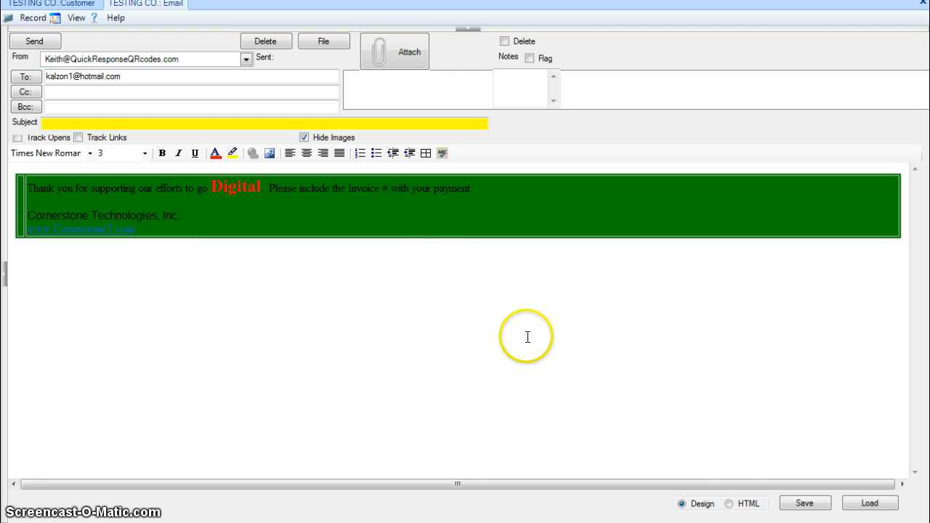
pyautogui.moveTo(733, 506)
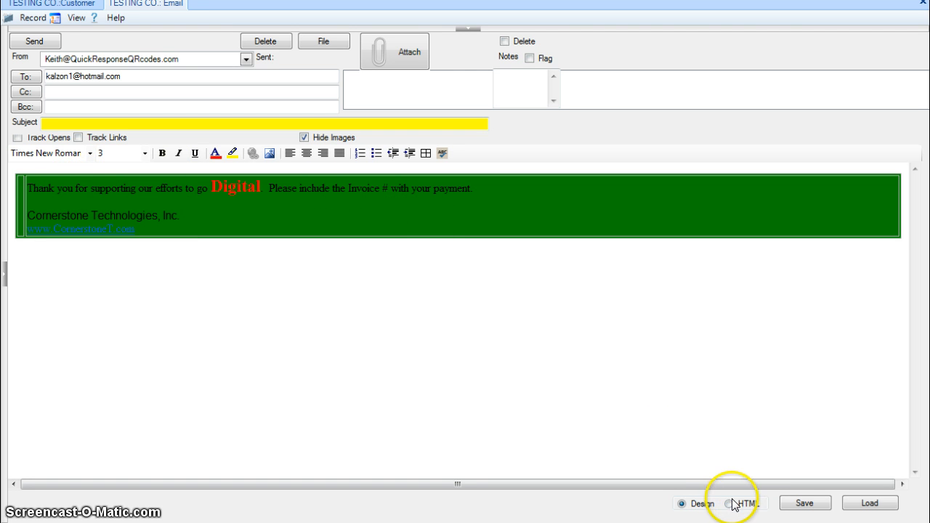
# In the HTML source, cut bgColor=green from the TABLE tag
pyautogui.click(729, 503)
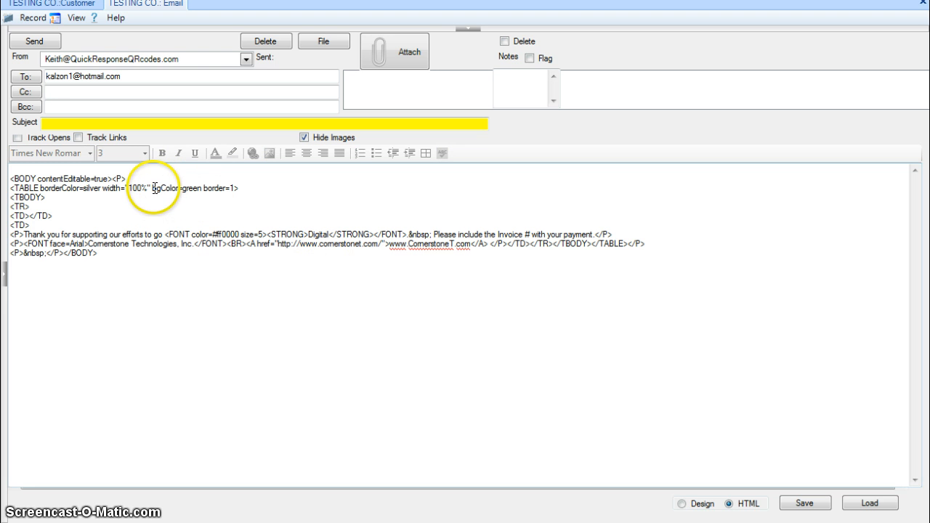
pyautogui.doubleClick(167, 189)
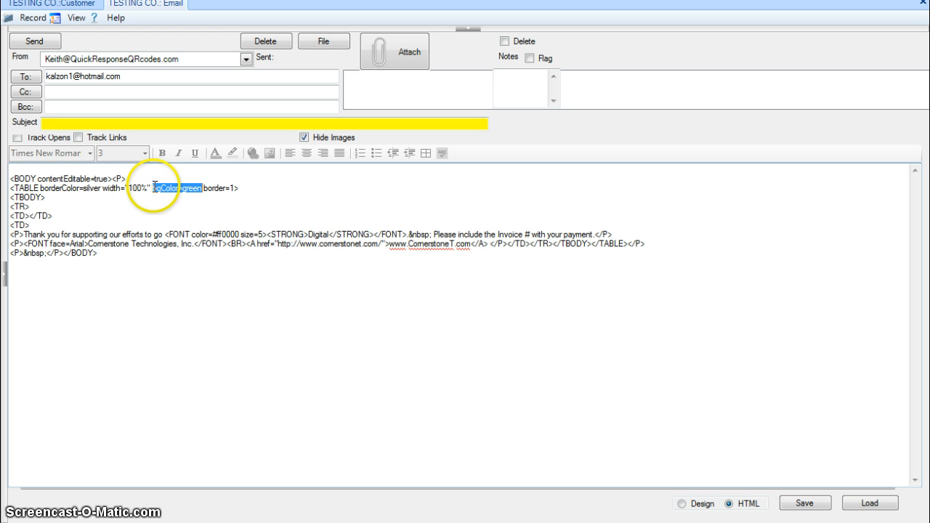
pyautogui.rightClick(178, 188)
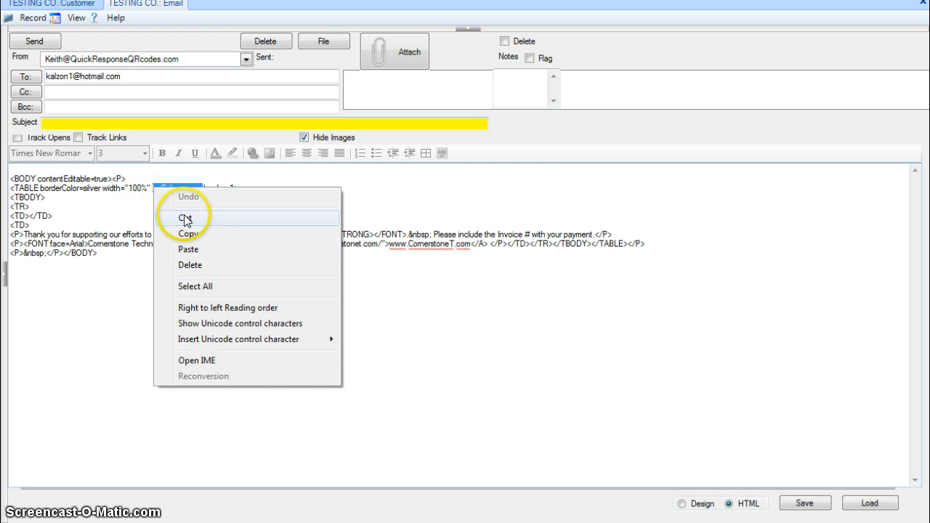
pyautogui.click(187, 217)
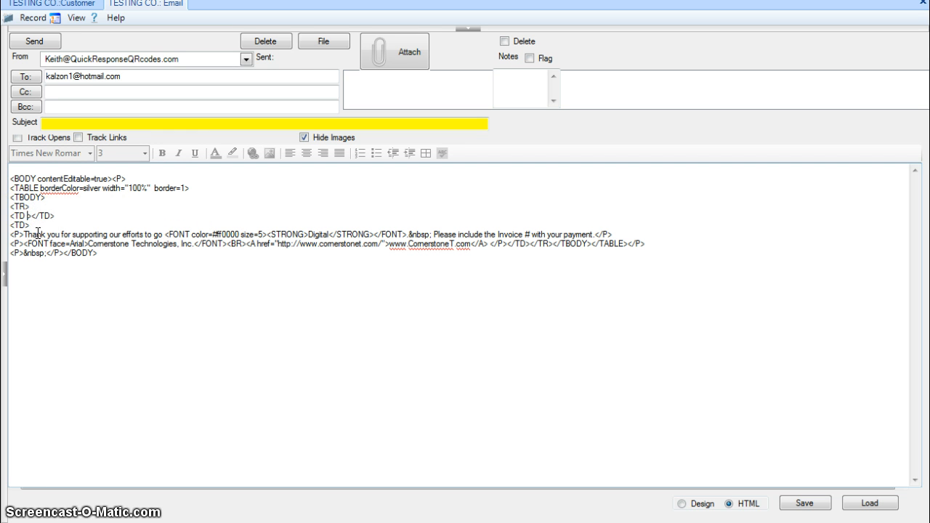
# Add bgColor=green width=15% to the first TD tag
pyautogui.rightClick(28, 217)
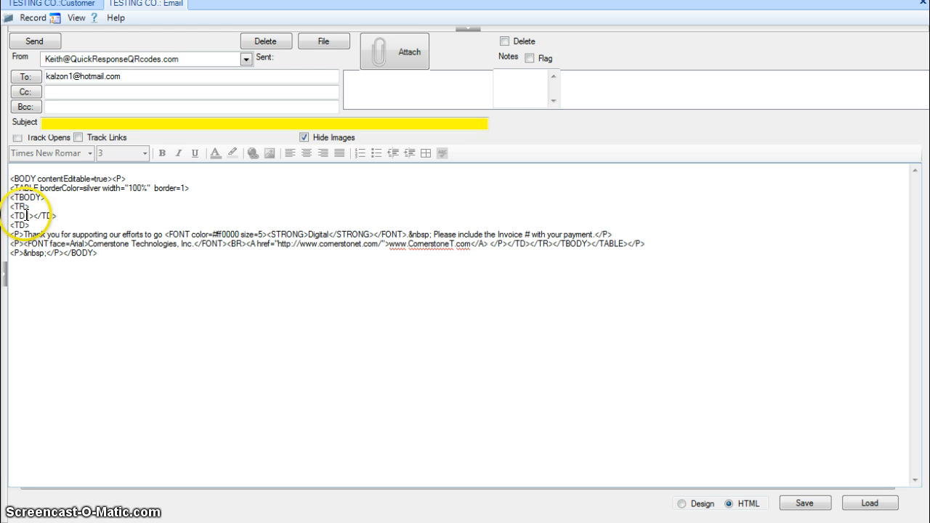
pyautogui.write('bgColor=green')
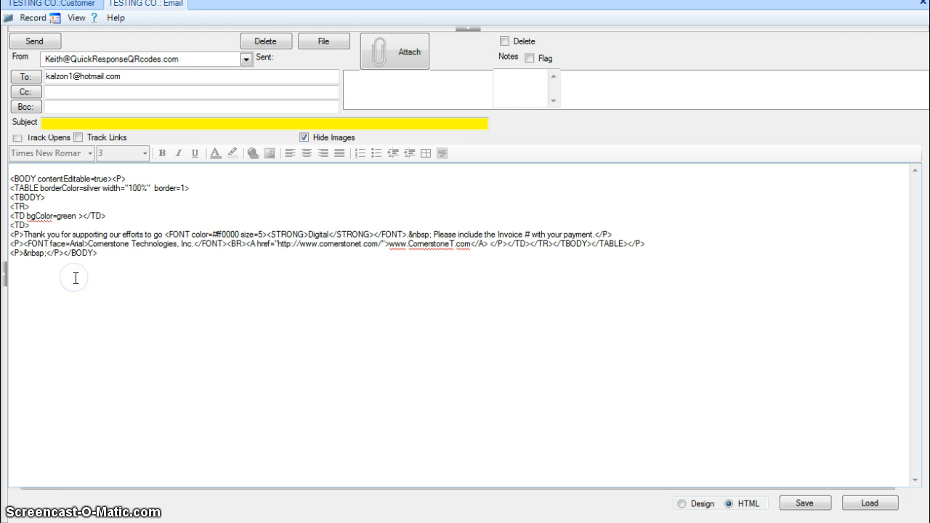
pyautogui.write('w')
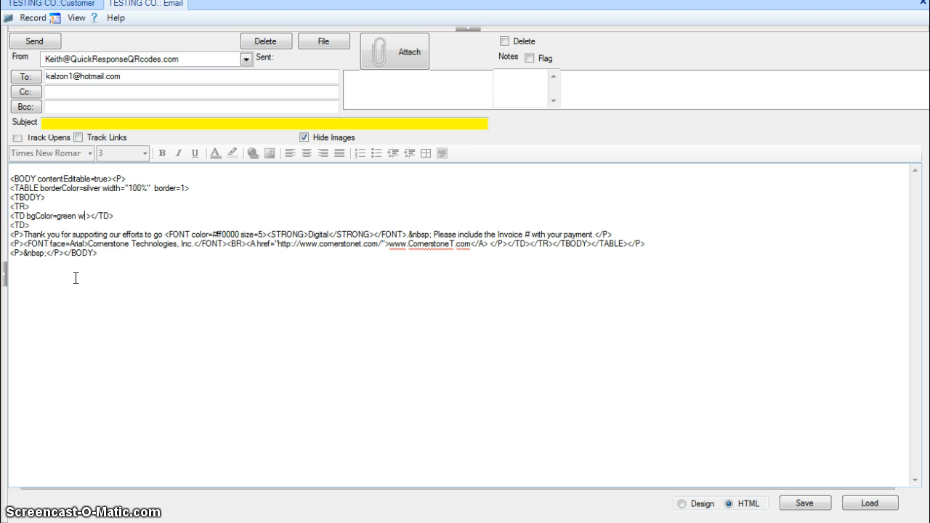
pyautogui.write('idth=')
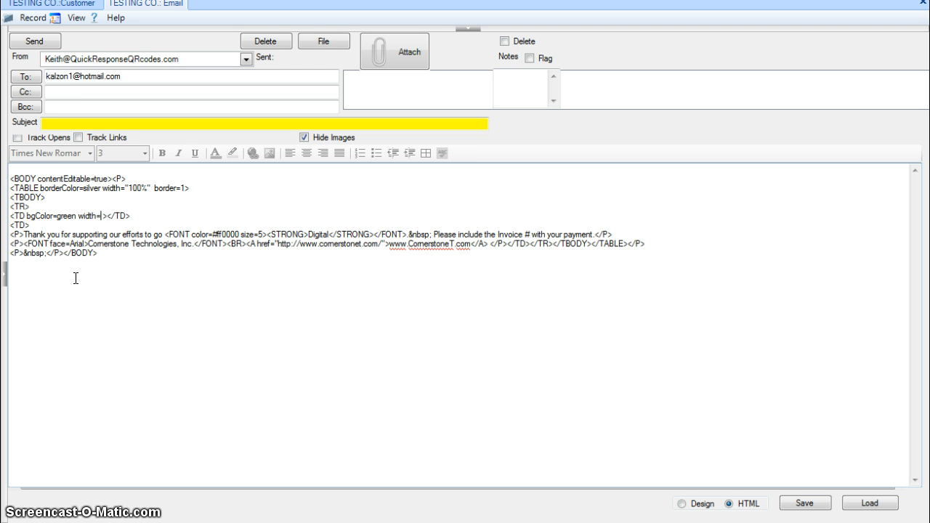
pyautogui.write('15%')
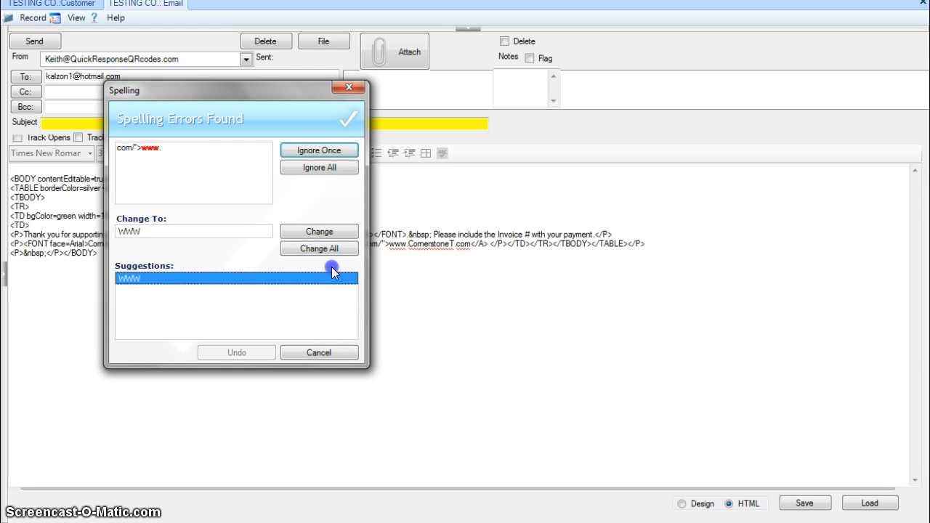
pyautogui.moveTo(239, 214)
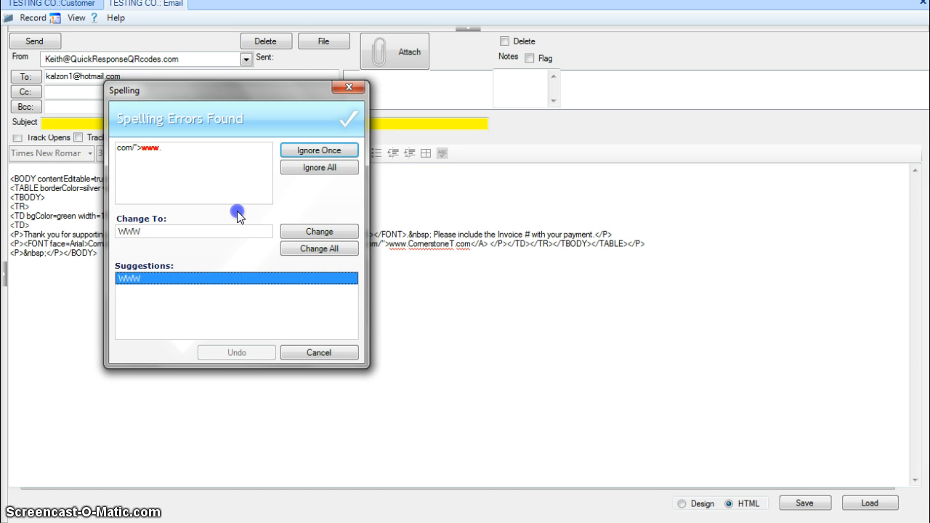
pyautogui.moveTo(331, 201)
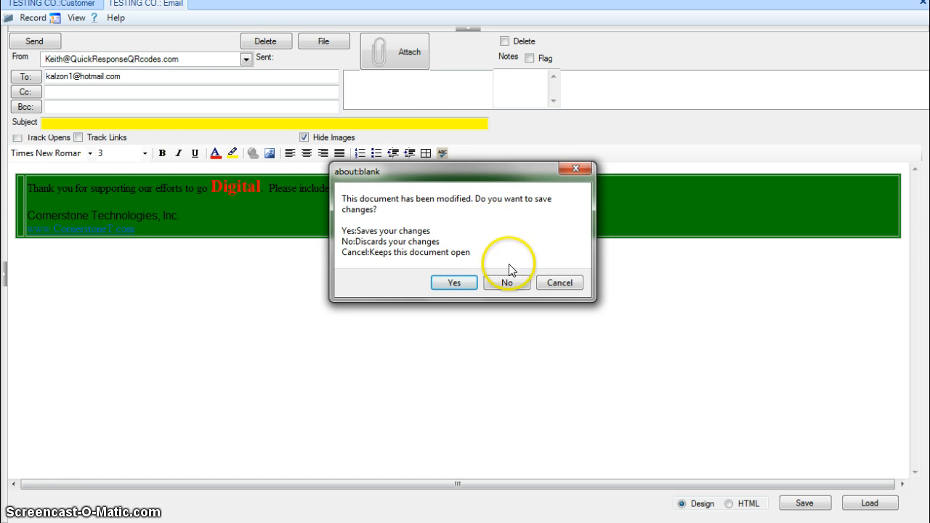
# Keep the HTML changes, then resize the table to about half width and taller
pyautogui.click(506, 282)
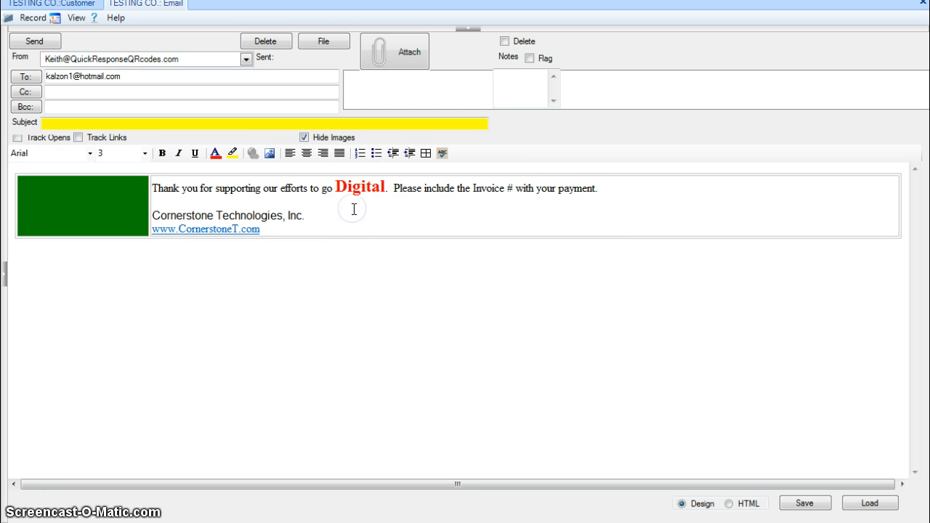
pyautogui.click(306, 215)
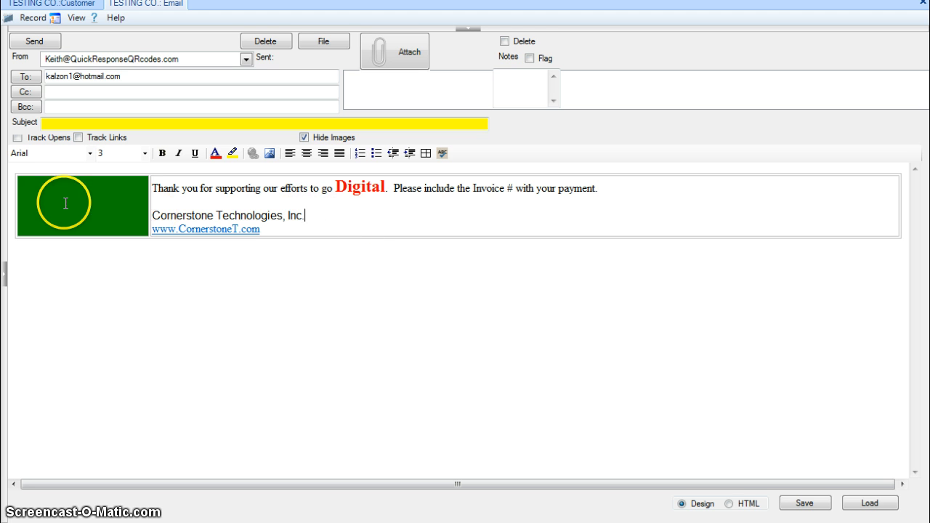
pyautogui.moveTo(875, 202)
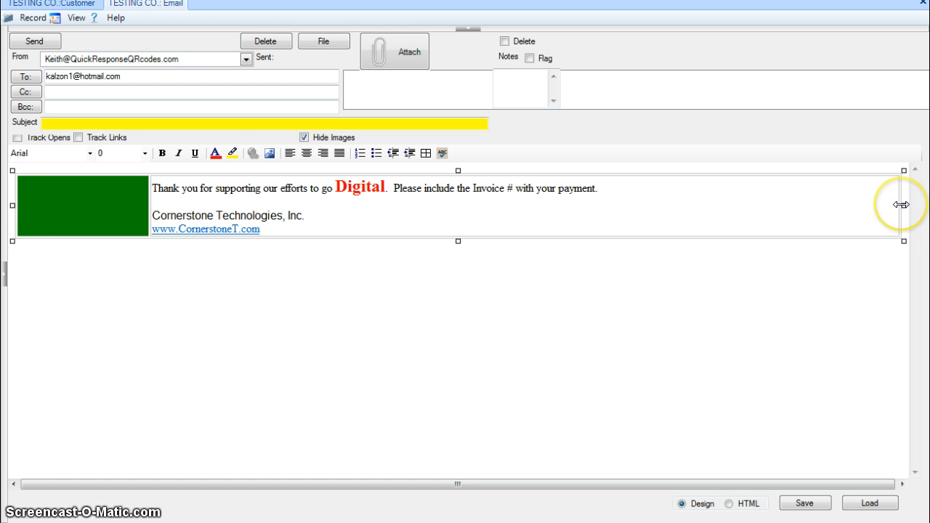
pyautogui.moveTo(901, 207)
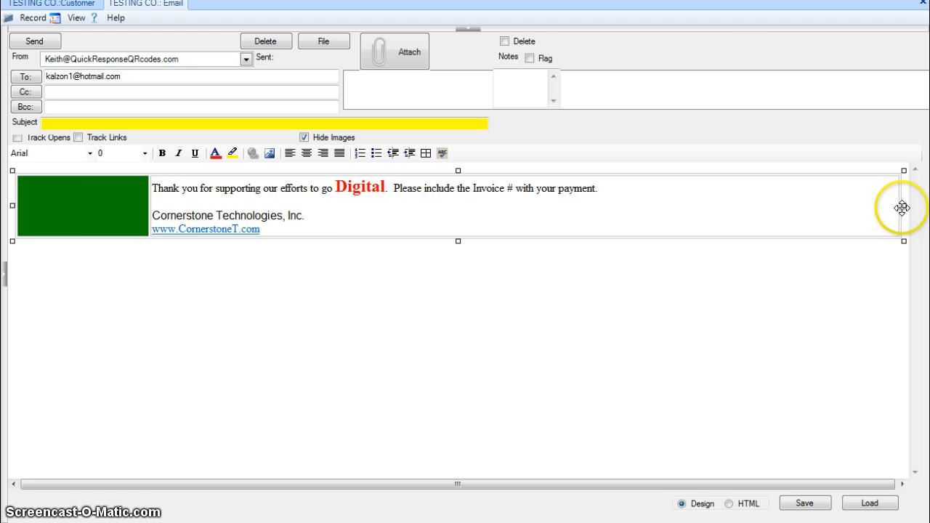
pyautogui.moveTo(903, 208); pyautogui.dragTo(463, 220)
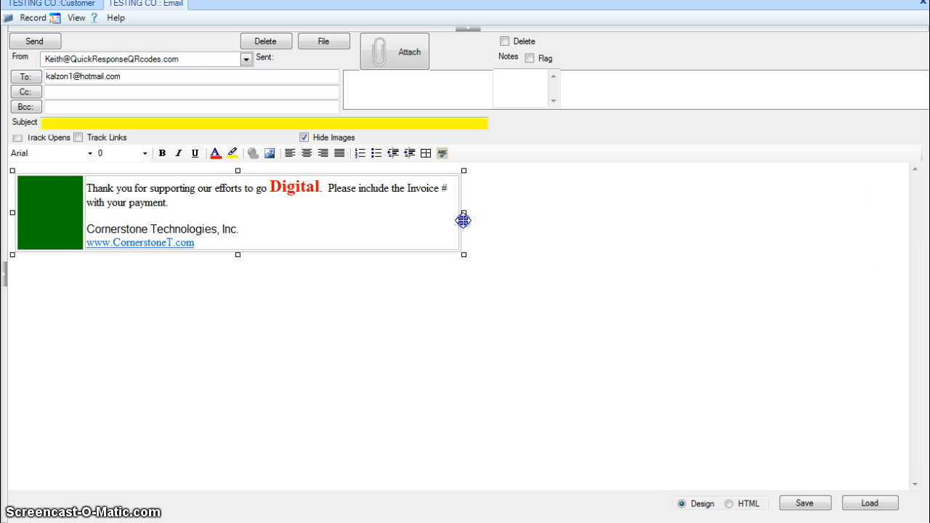
pyautogui.moveTo(464, 221); pyautogui.dragTo(476, 218)
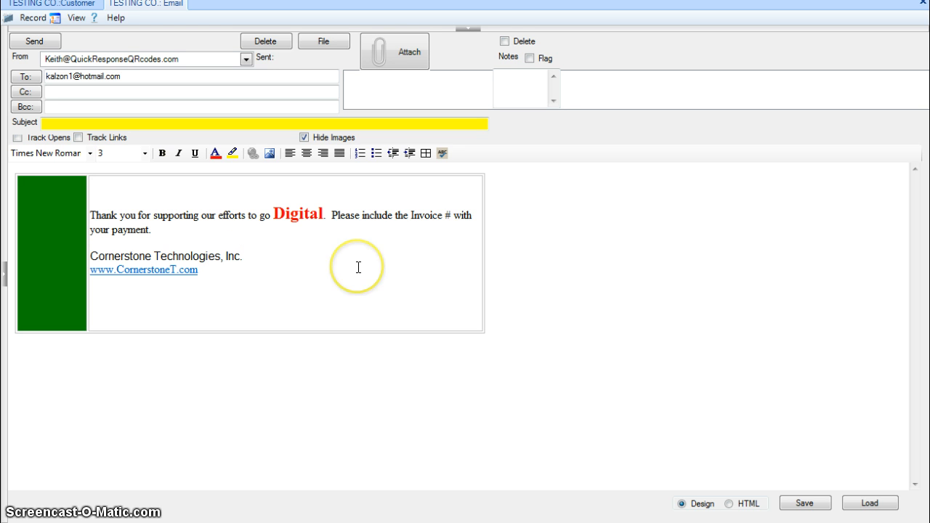
pyautogui.moveTo(702, 503)
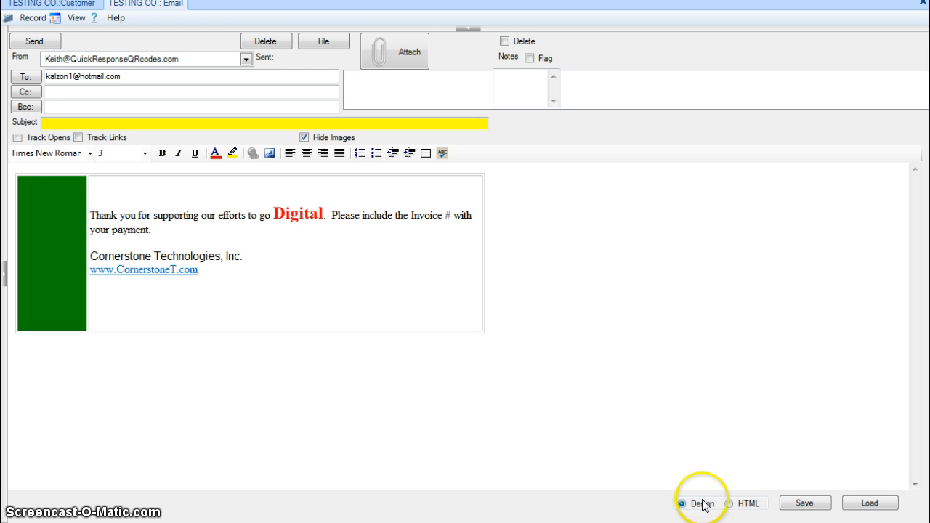
pyautogui.moveTo(315, 231)
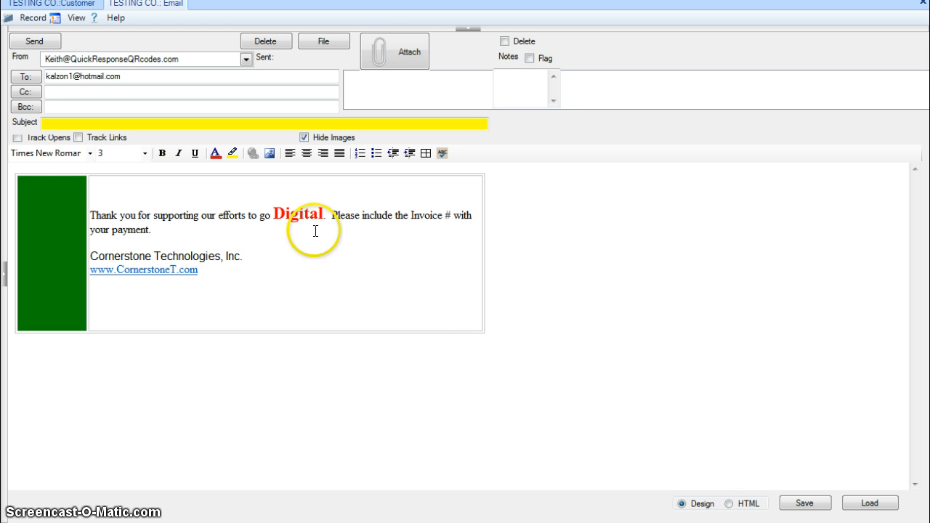
pyautogui.moveTo(269, 153)
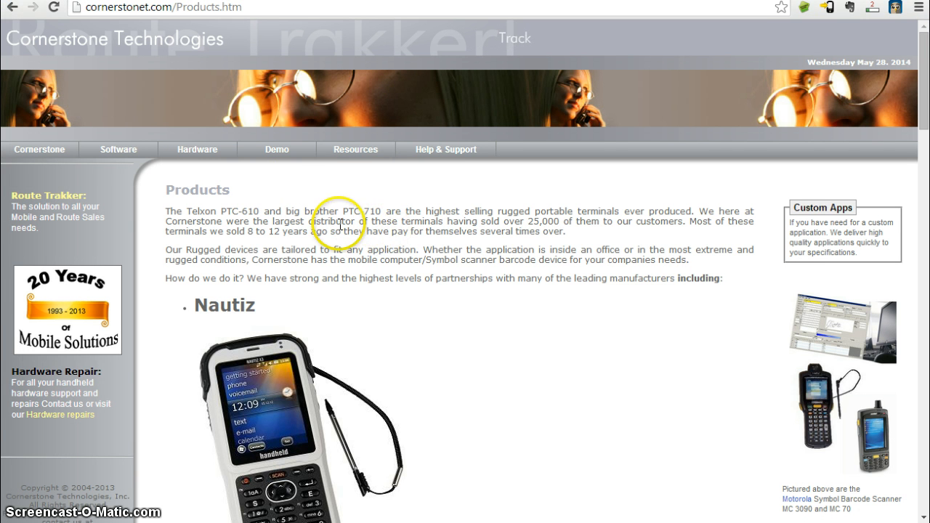
pyautogui.moveTo(339, 234)
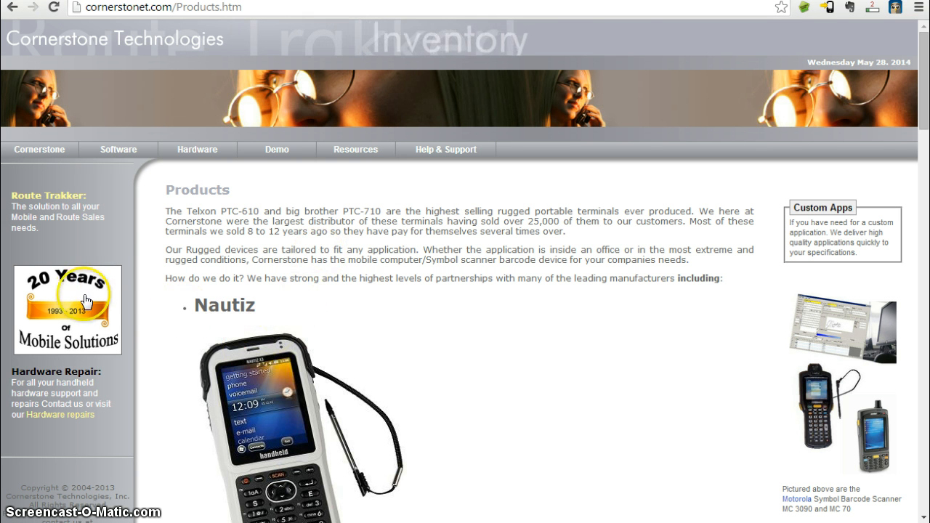
pyautogui.rightClick(85, 300)
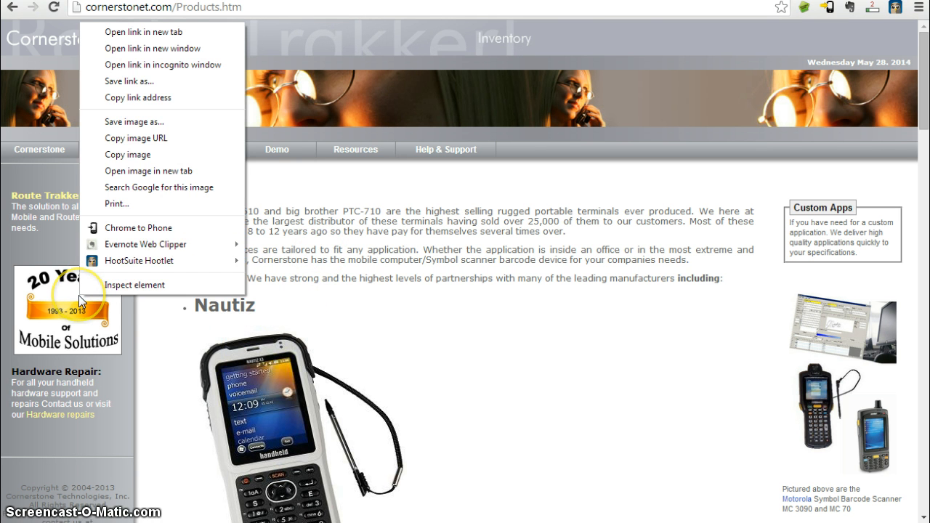
pyautogui.moveTo(176, 141)
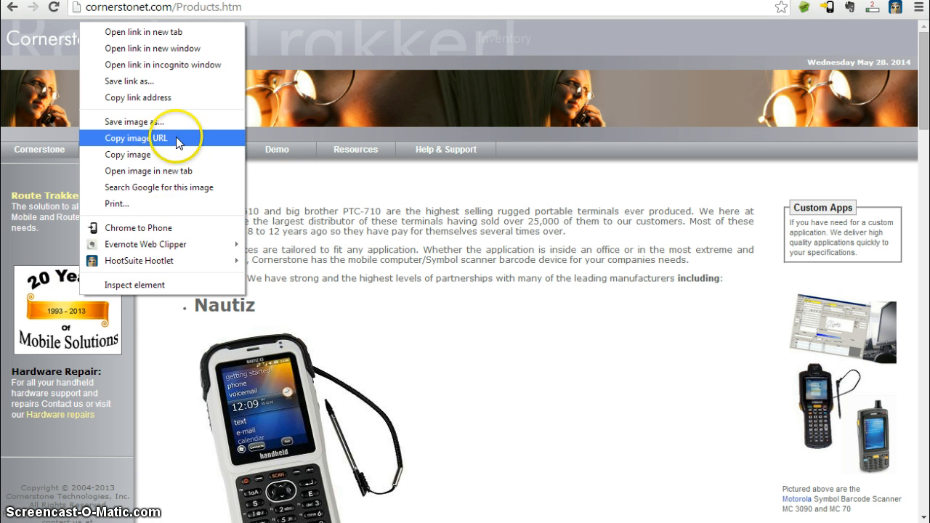
pyautogui.click(137, 136)
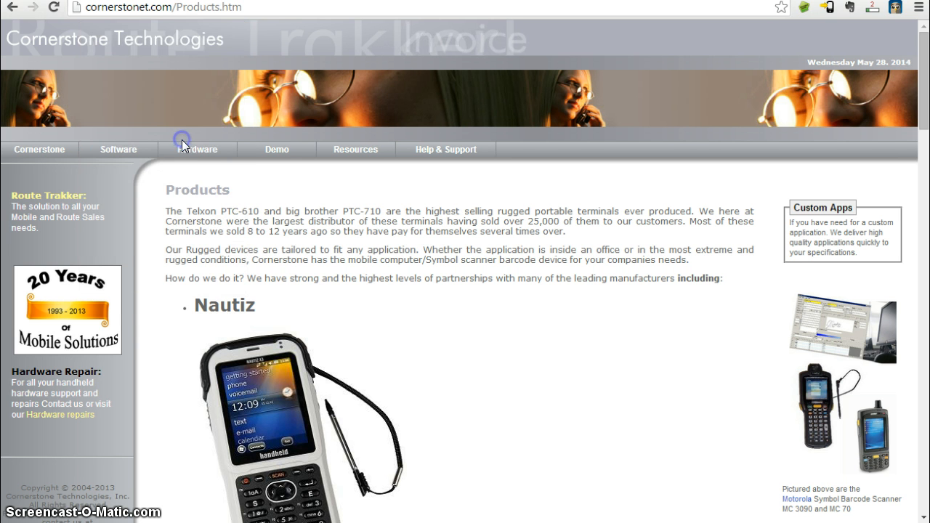
pyautogui.click(167, 10)
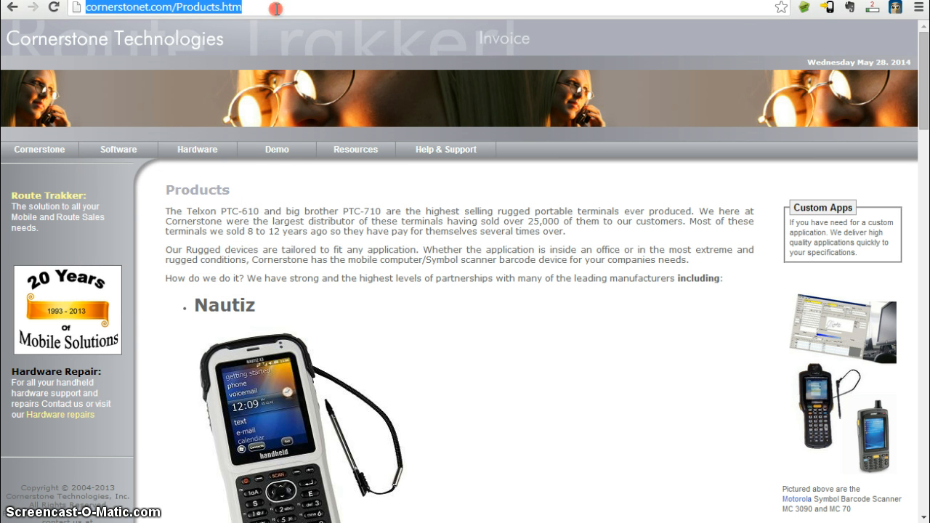
pyautogui.write('http://cornerstonet.com/images/Cornerstone20Years.bmp')
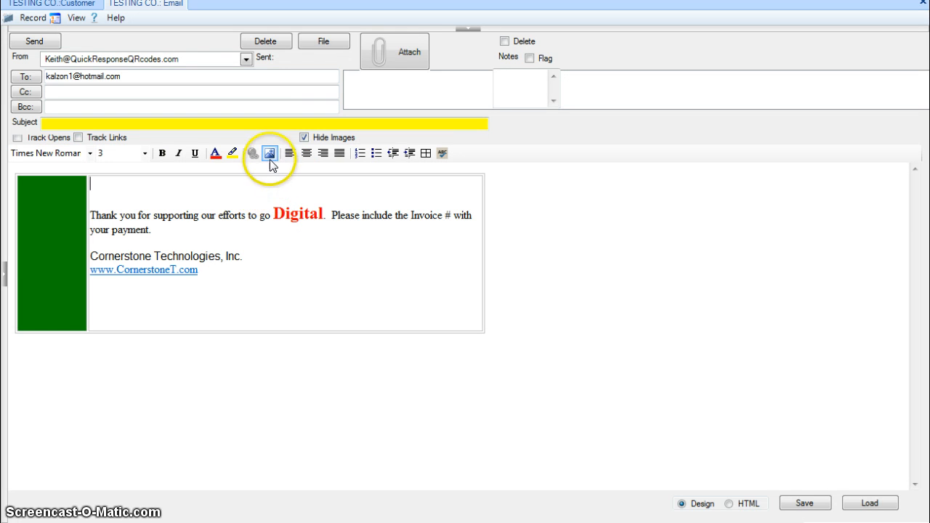
pyautogui.click(270, 153)
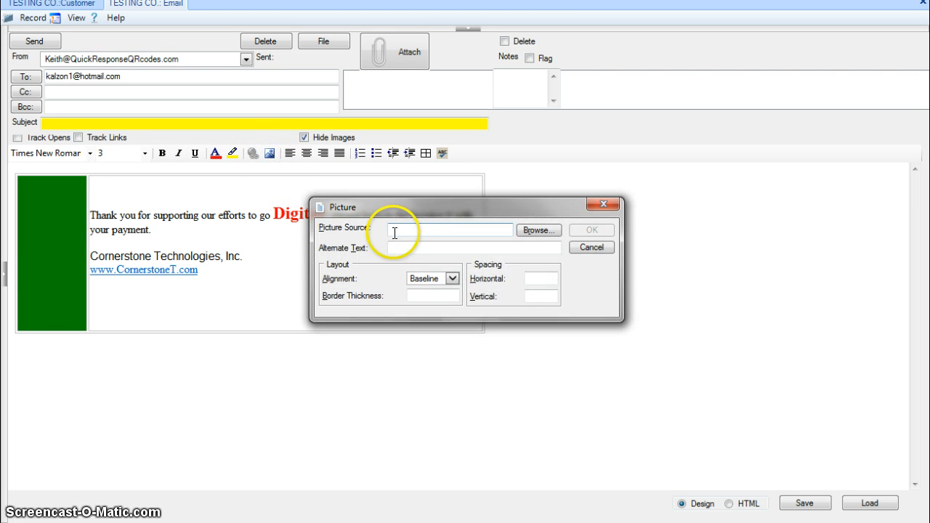
pyautogui.write('m/images/Cornerstone20Years.bmp')
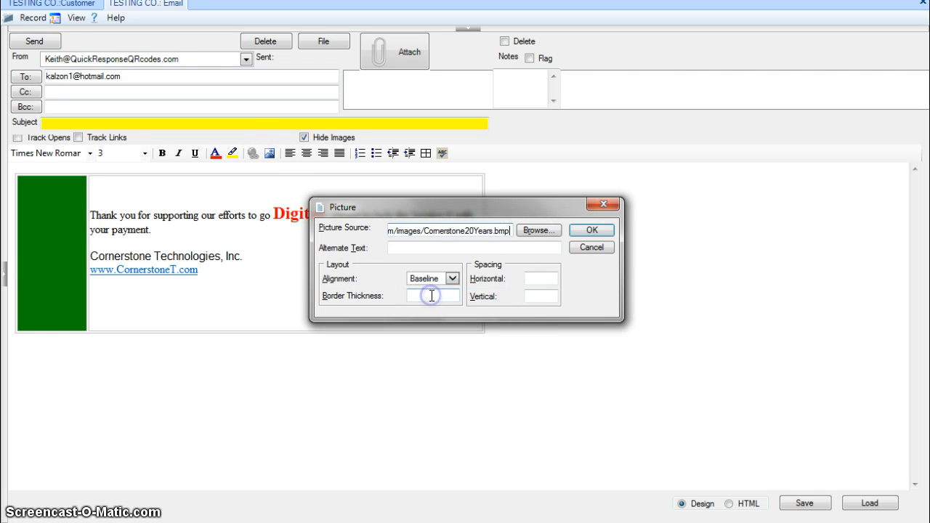
pyautogui.click(592, 230)
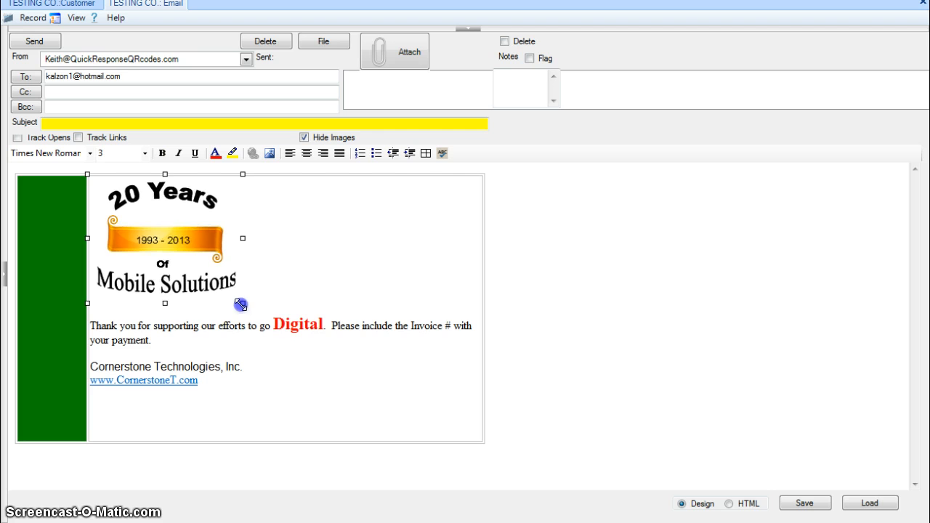
# Centre-align the 20 Years image and add space between it and the message
pyautogui.click(306, 153)
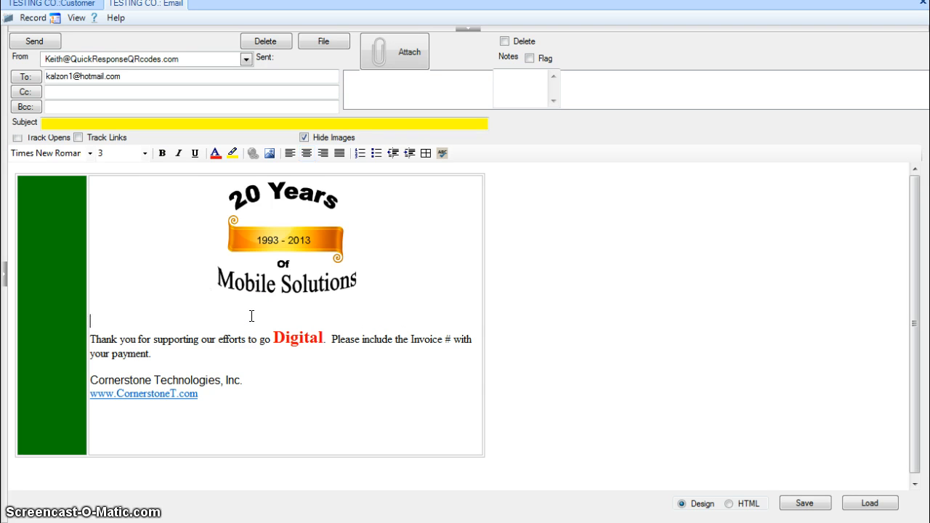
pyautogui.click(80, 152)
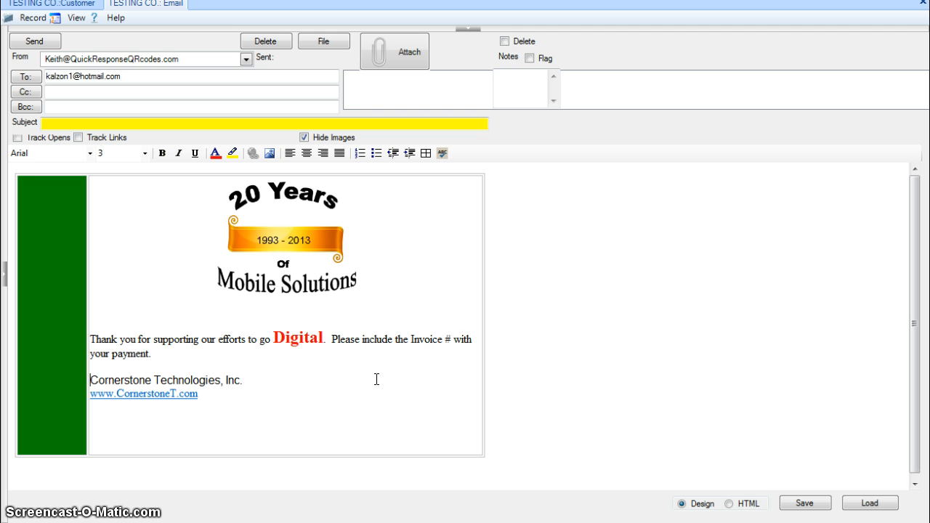
pyautogui.click(375, 375)
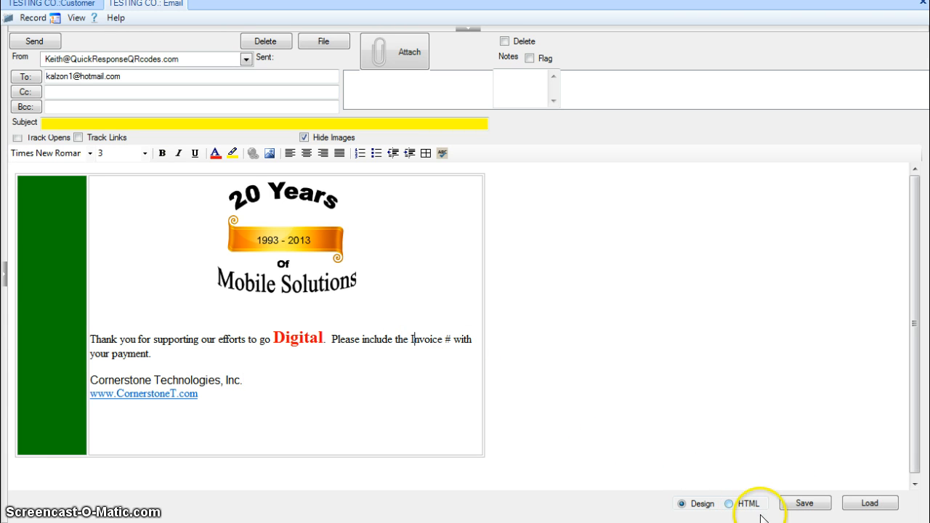
pyautogui.click(726, 502)
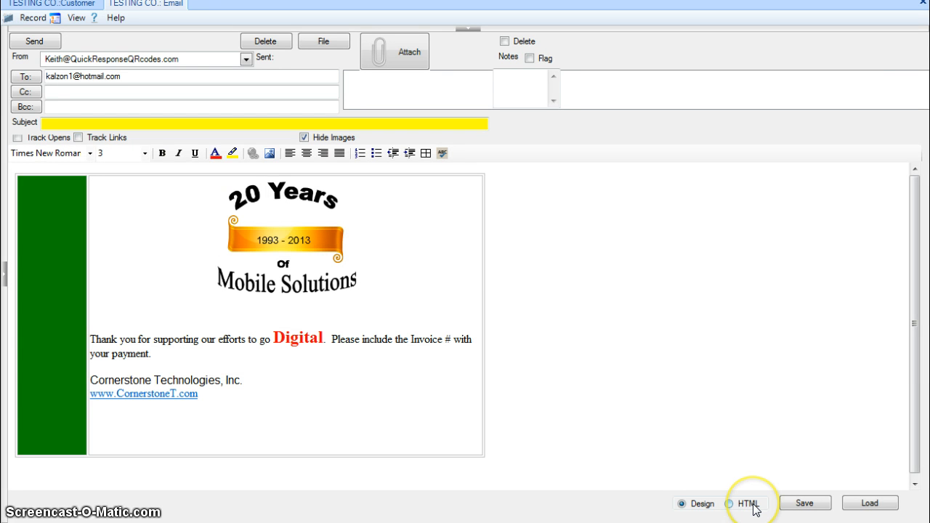
pyautogui.moveTo(817, 504)
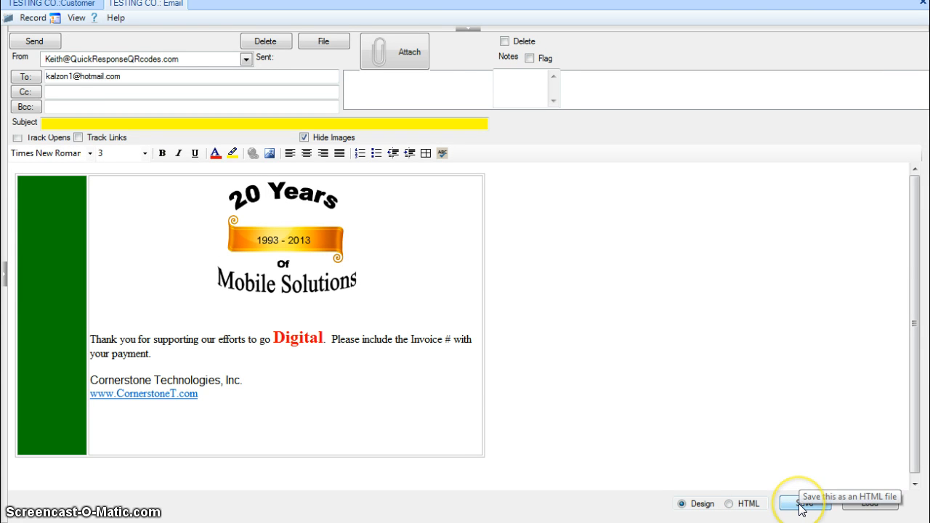
# Save the template over the existing AutoEmailTemplate1.htm, confirming the replacement
pyautogui.click(802, 508)
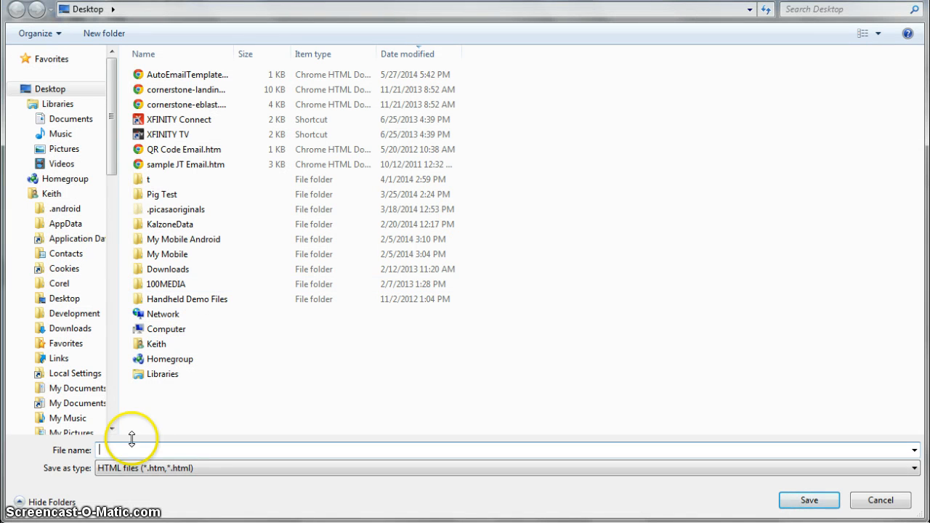
pyautogui.write('A')
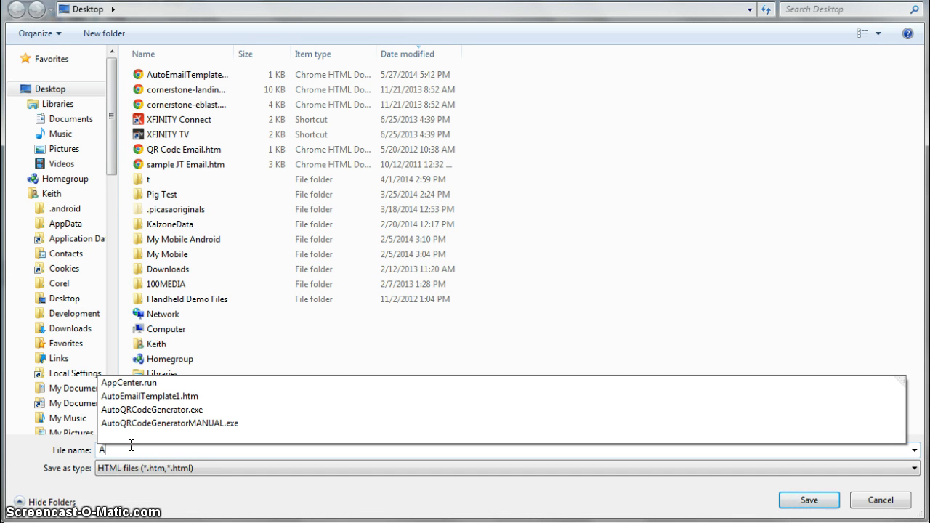
pyautogui.write('uto')
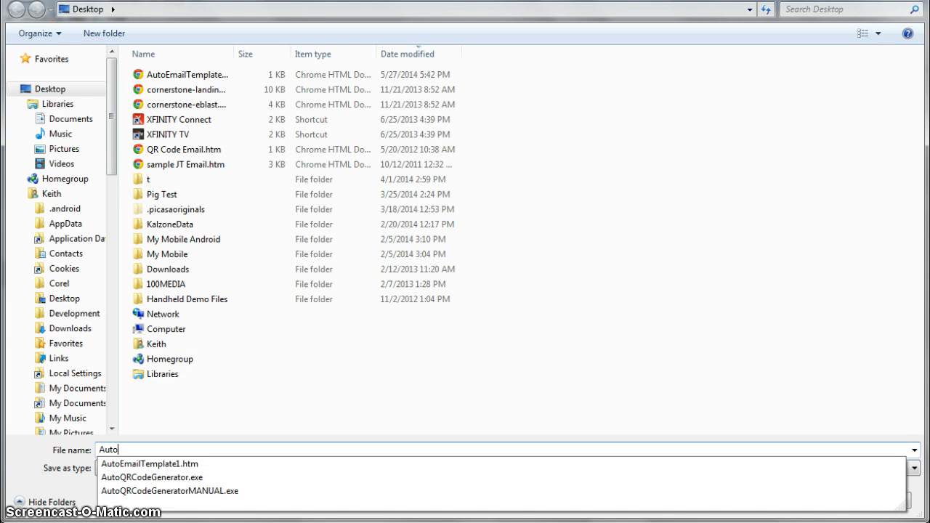
pyautogui.click(151, 465)
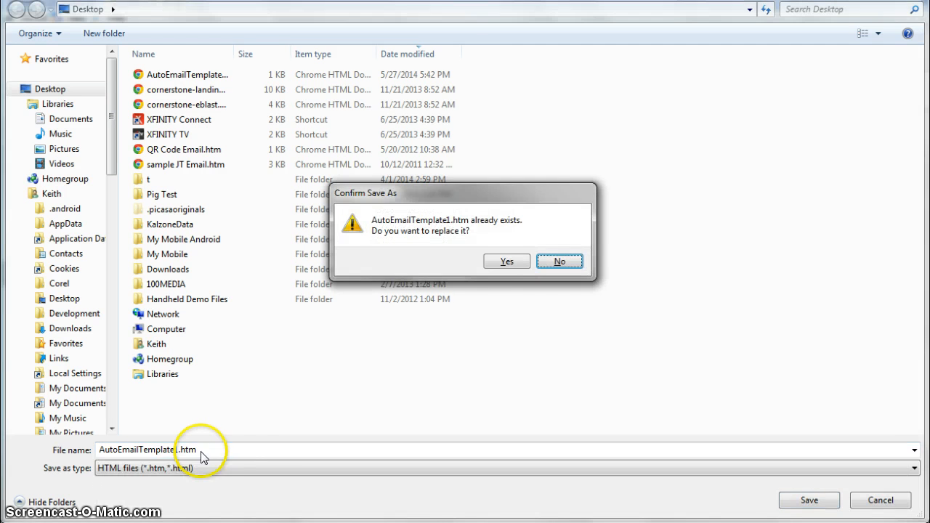
pyautogui.click(506, 261)
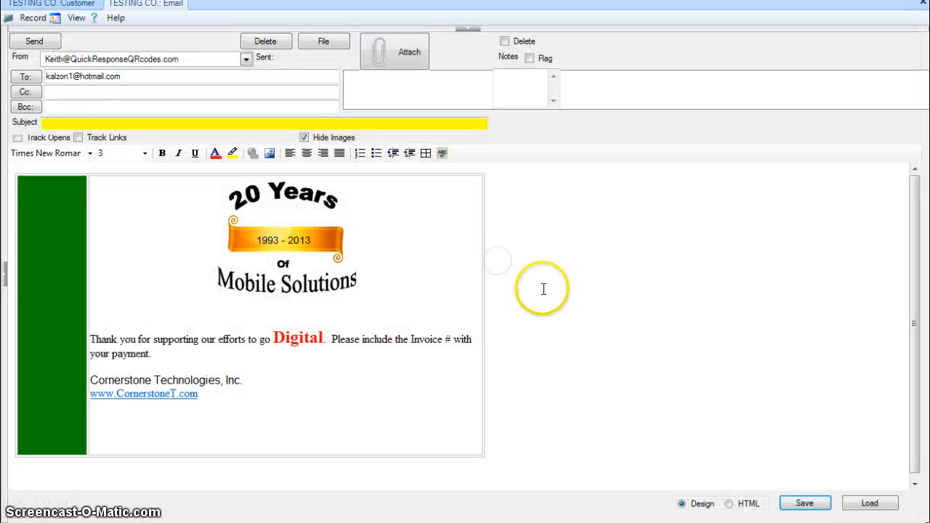
pyautogui.moveTo(916, 11)
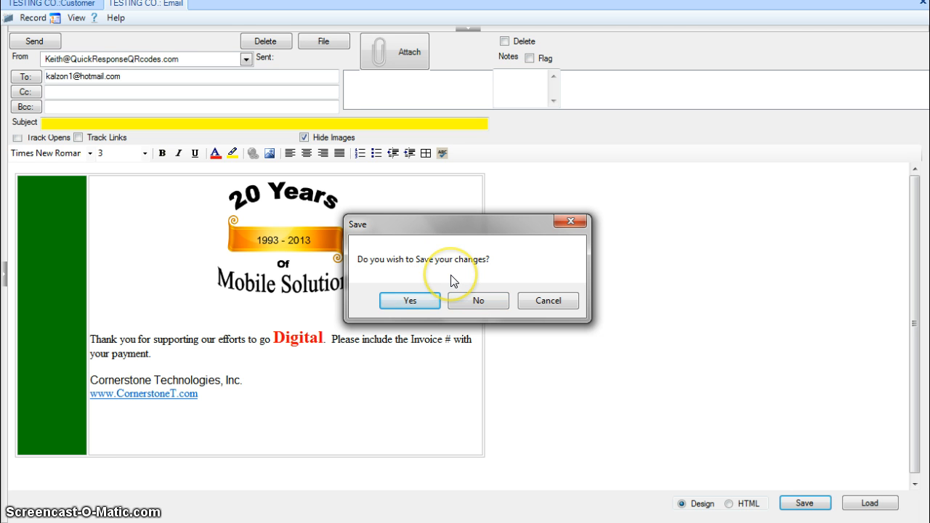
pyautogui.moveTo(505, 271)
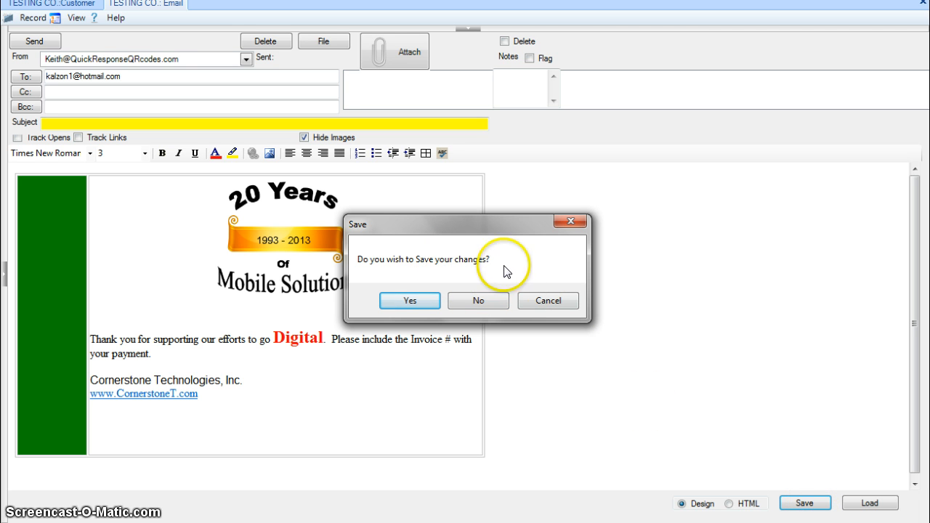
pyautogui.moveTo(459, 263)
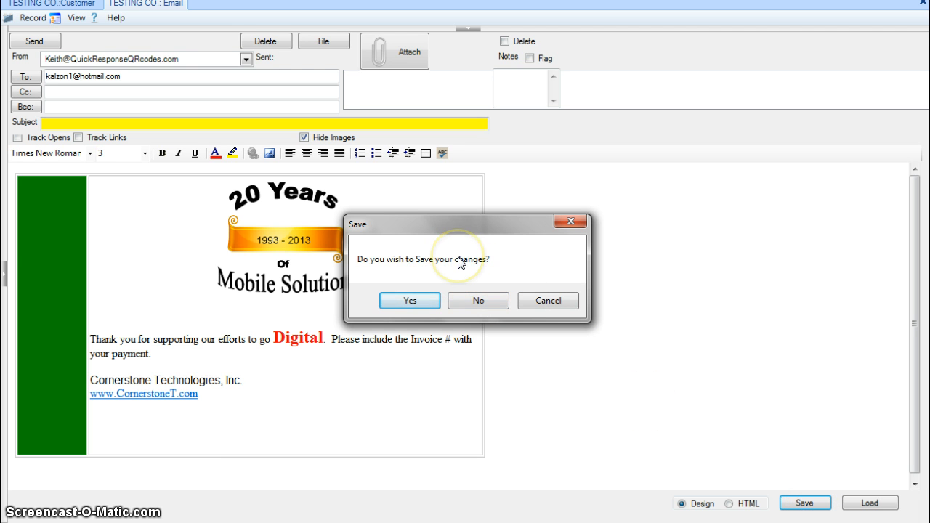
# Answer the save-changes prompt so the Desktop HTML file picker appears
pyautogui.click(478, 300)
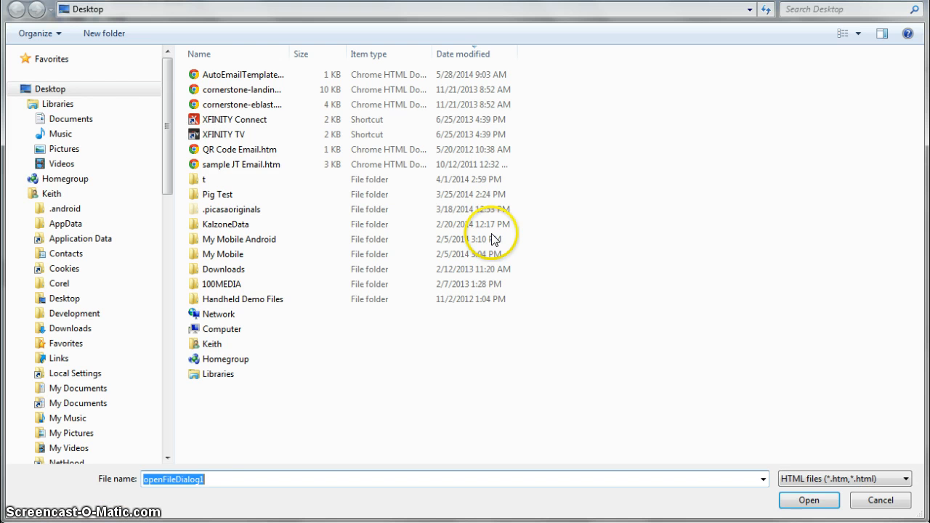
# Open AutoEmailTemplate1.htm from the Desktop file dialog
pyautogui.click(814, 500)
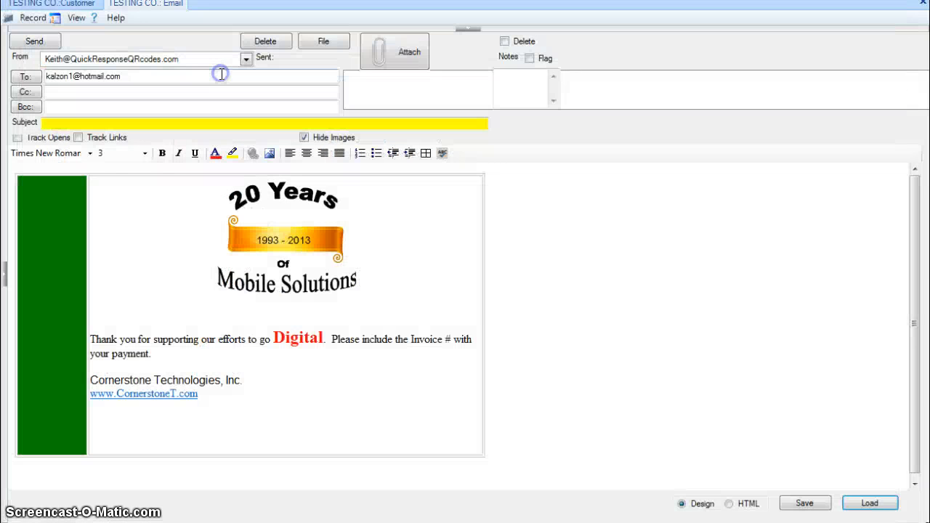
pyautogui.moveTo(517, 256)
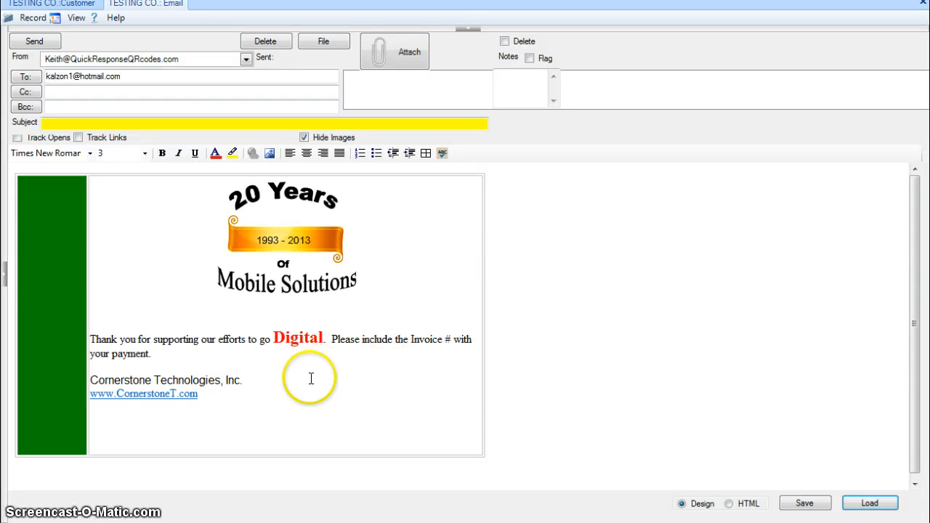
pyautogui.moveTo(303, 390)
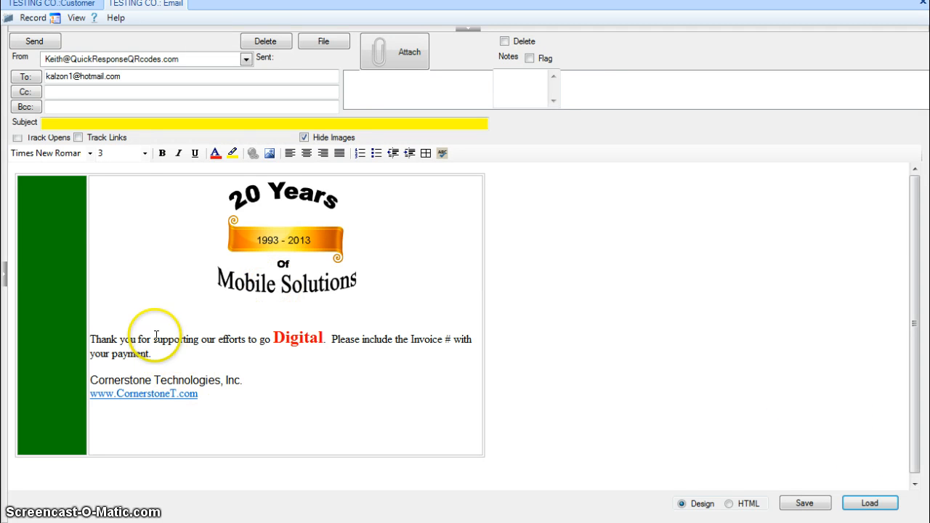
# Type "Typing your new email message" above the thank-you text and add a new line
pyautogui.write('Typing your')
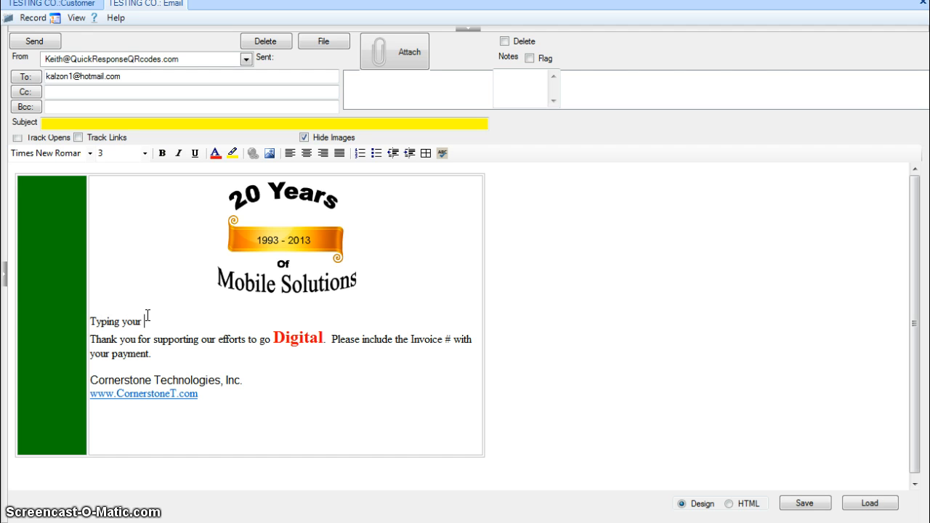
pyautogui.write('new')
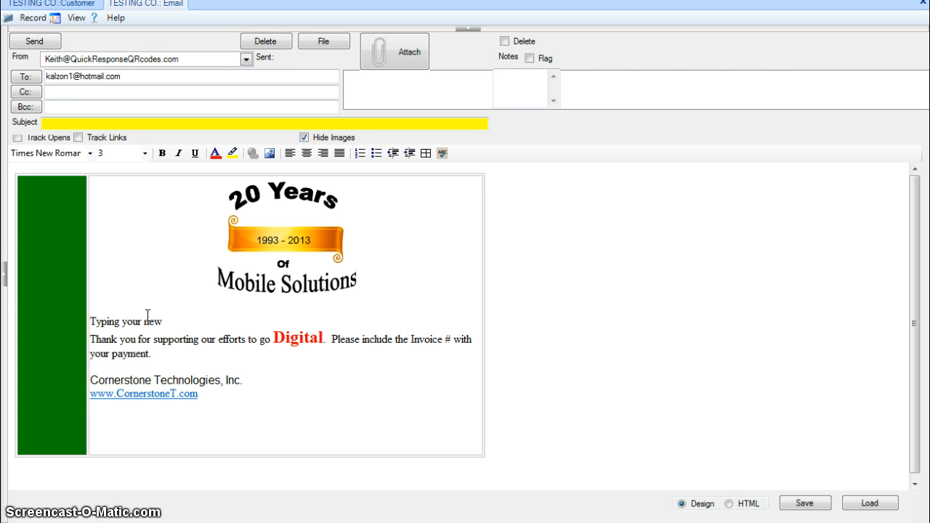
pyautogui.write('email mes')
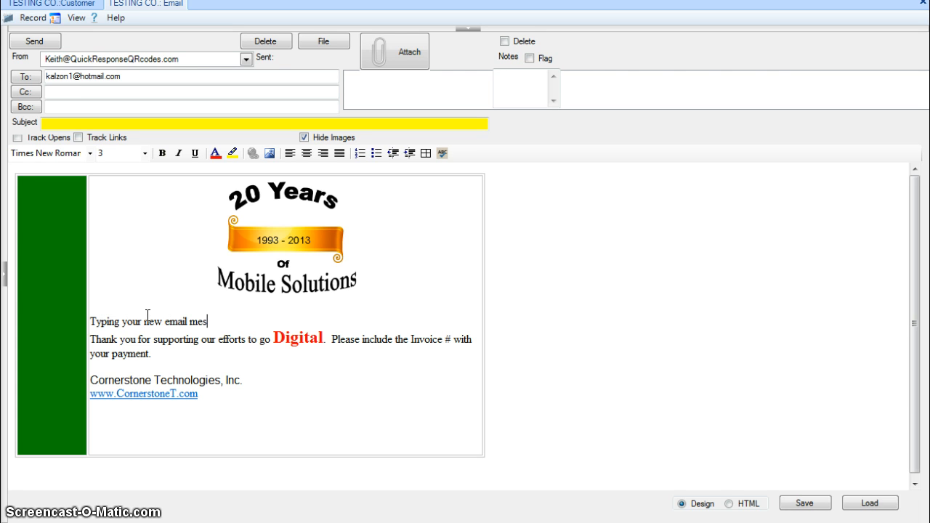
pyautogui.press('Enter')
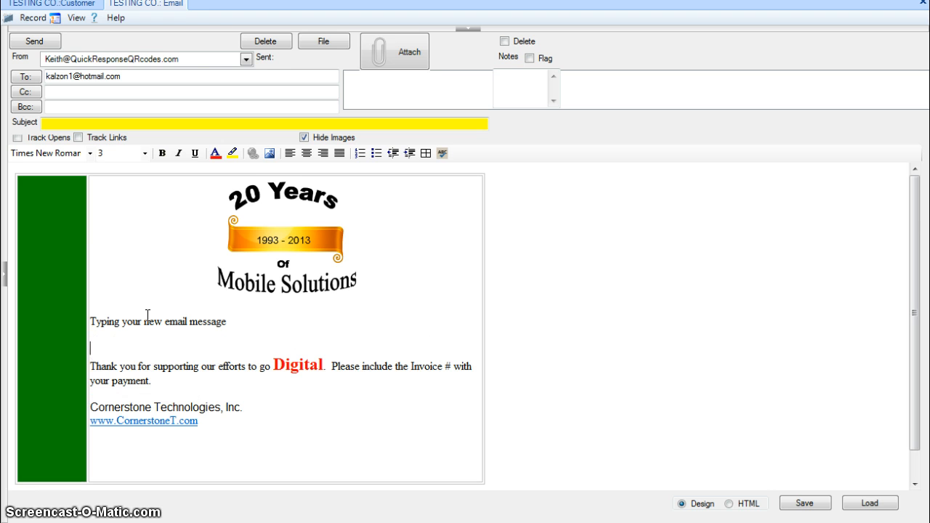